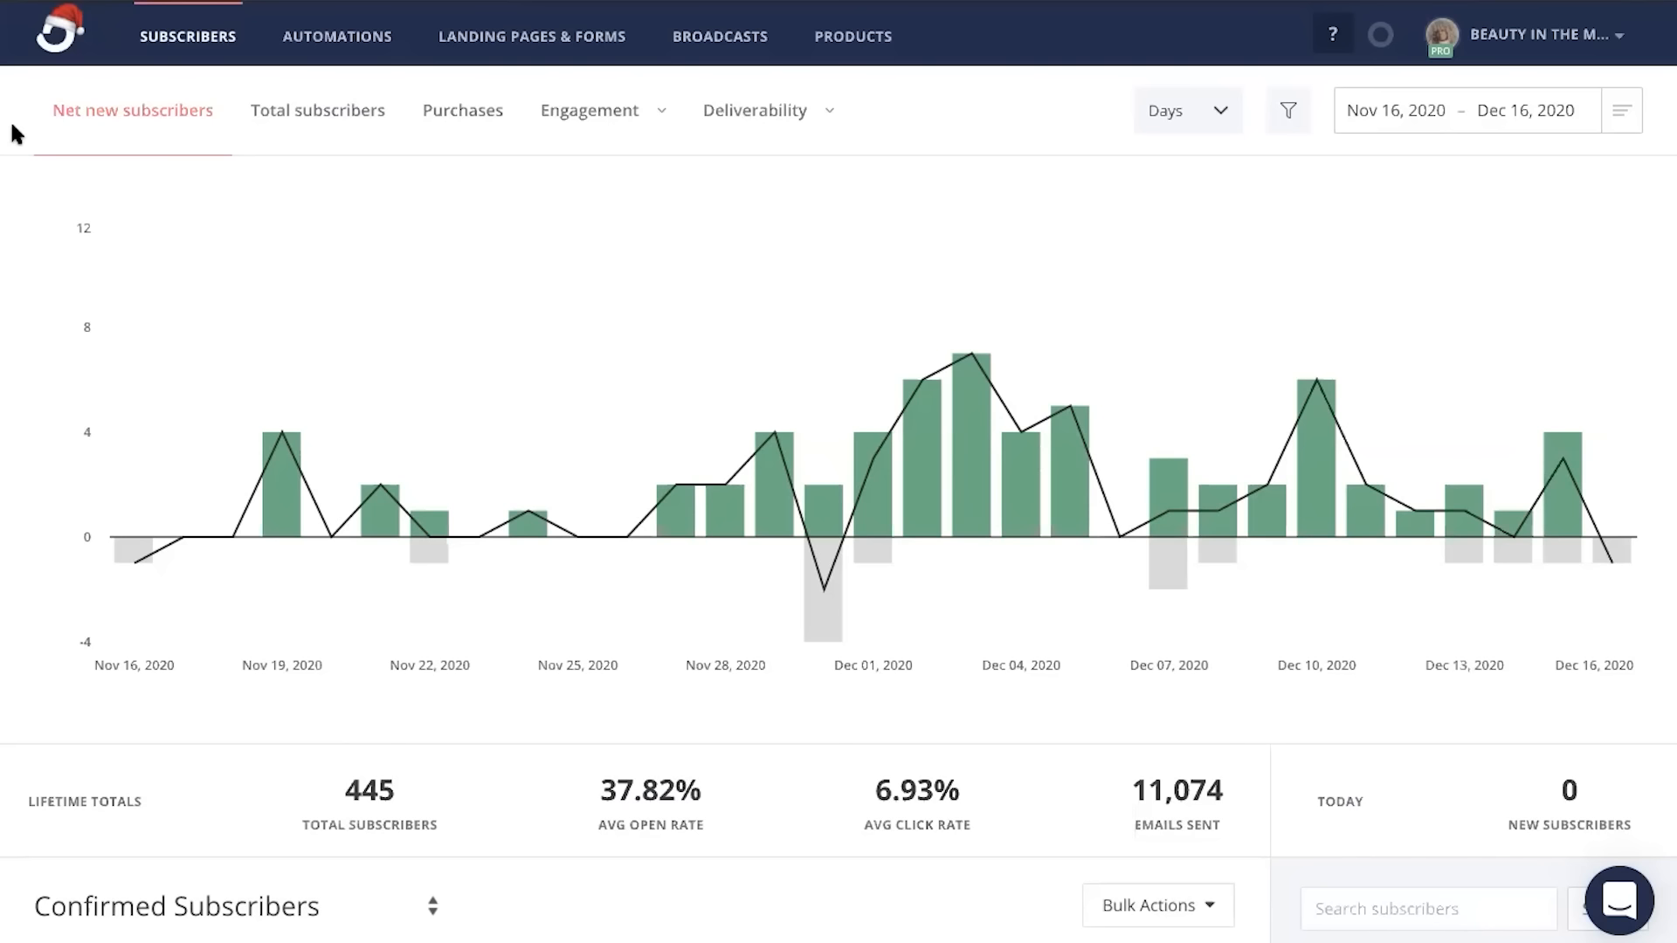
Create a new visual automation from scratch in the Automations section
click(336, 35)
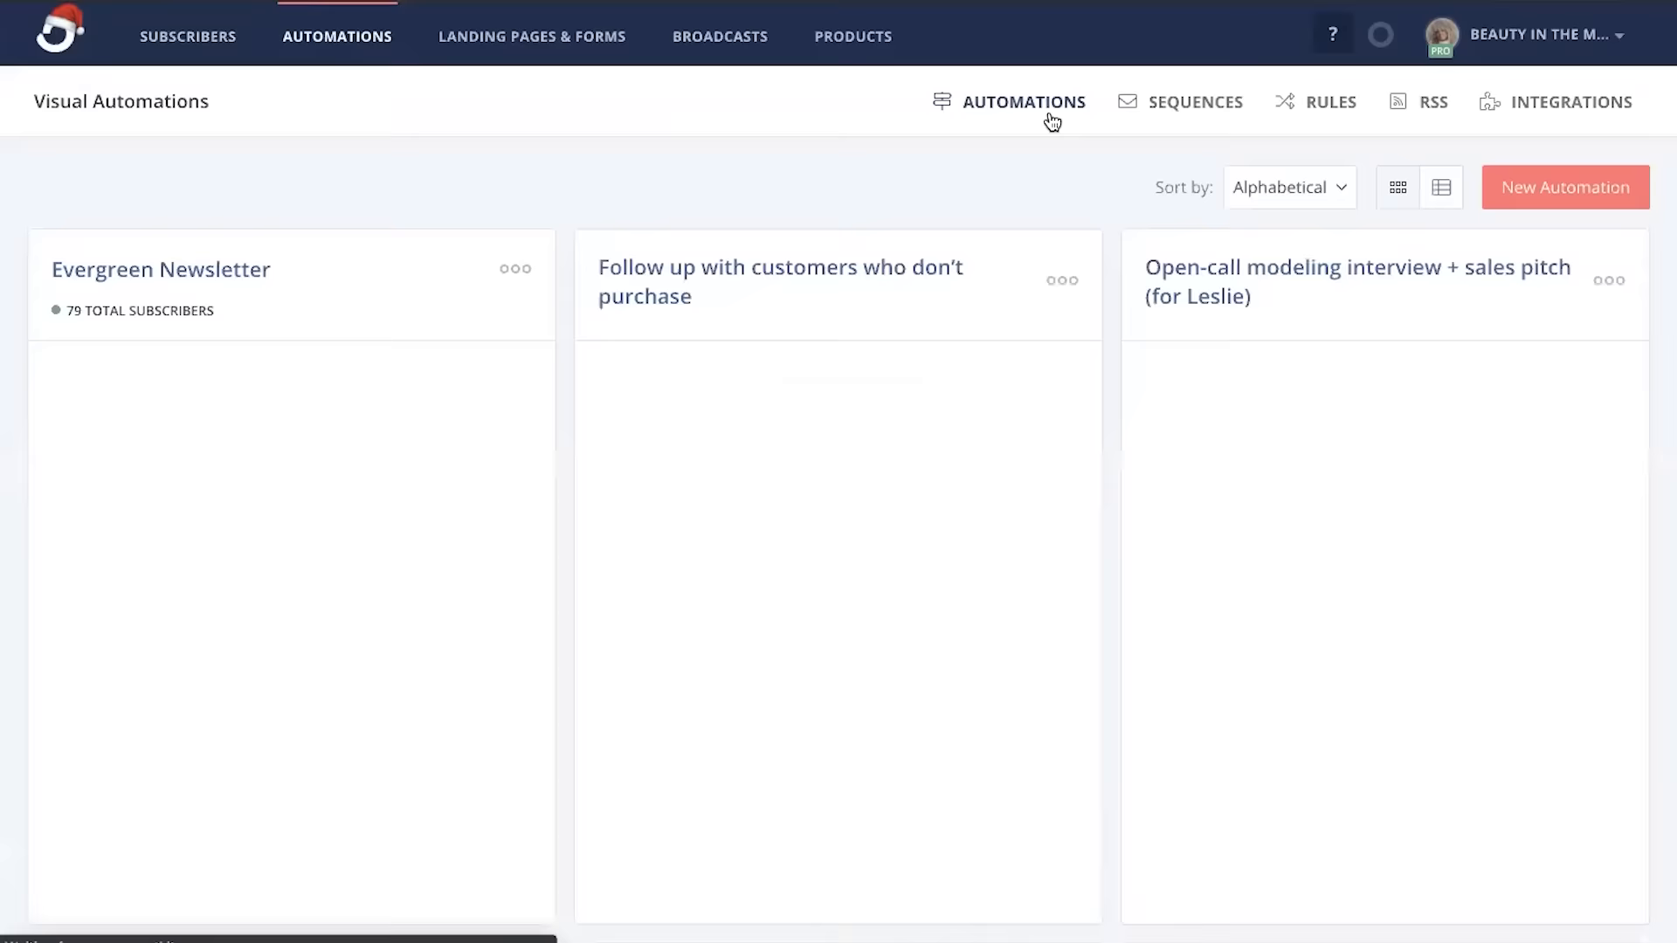
click(1563, 187)
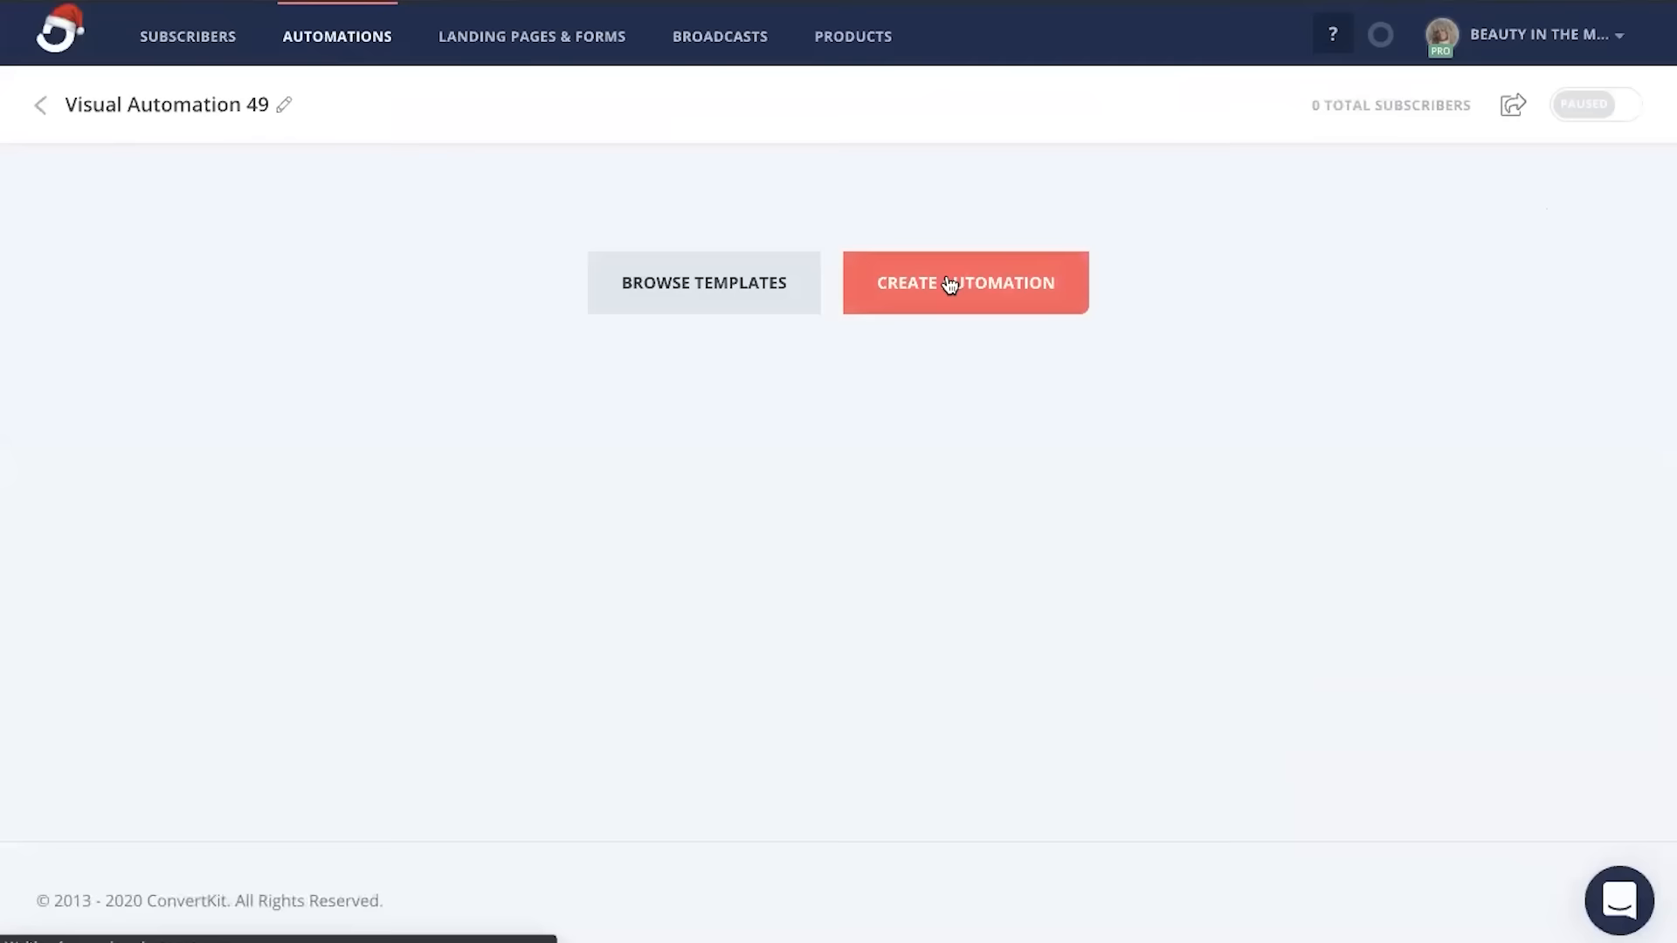
click(964, 283)
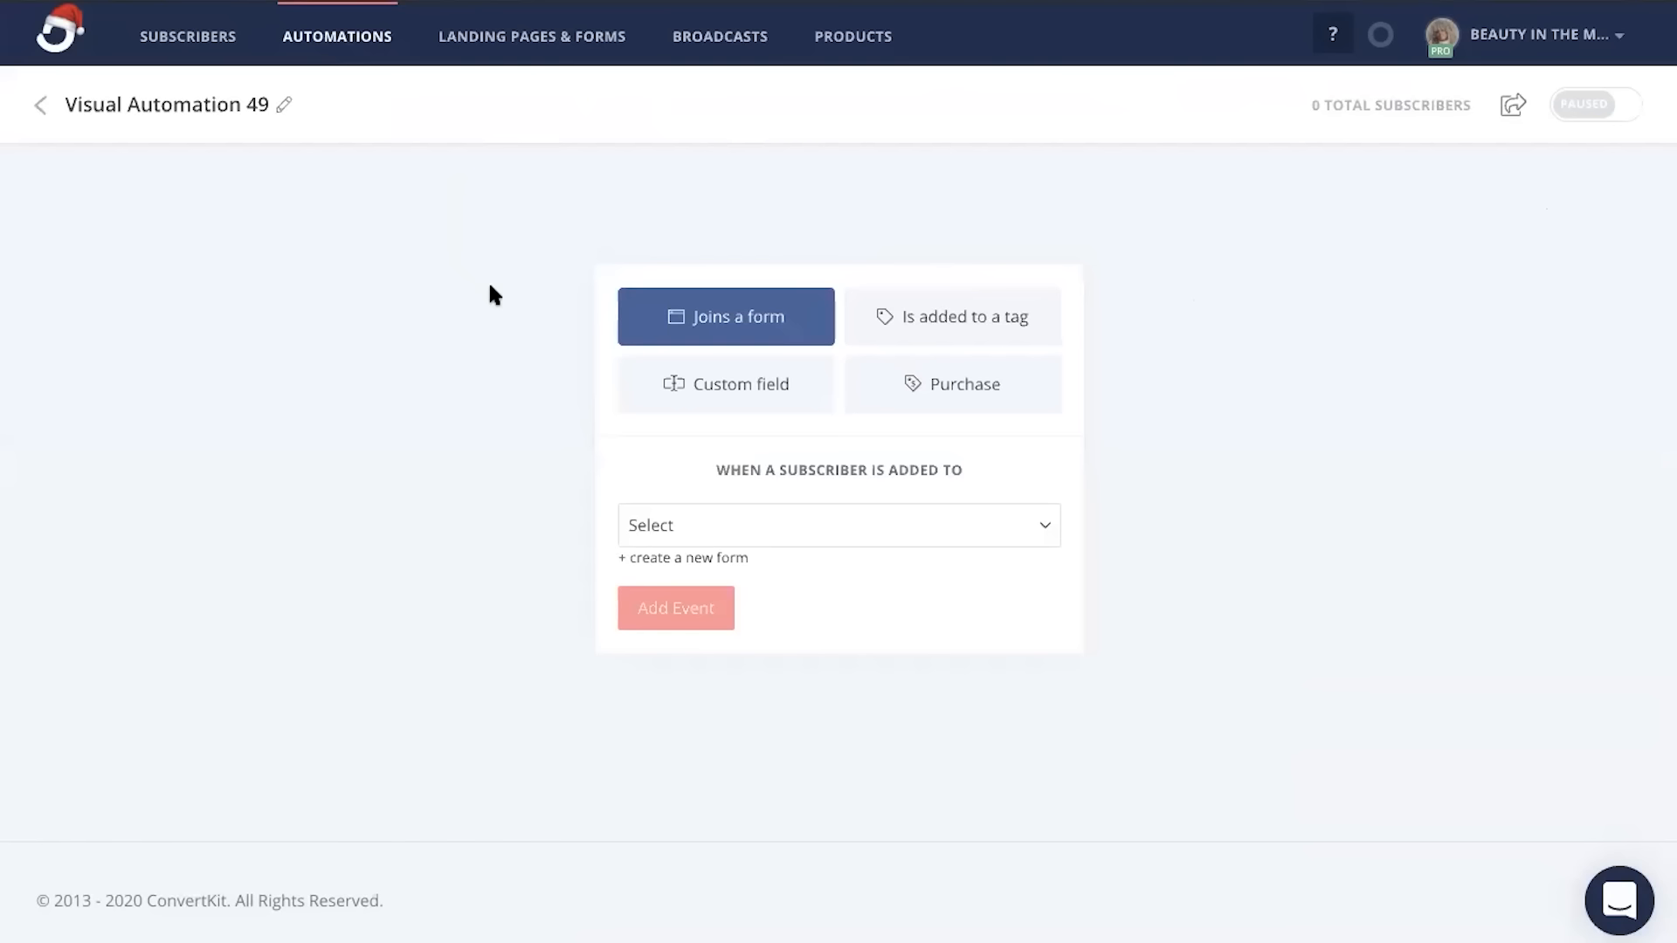
mouse_move(755, 318)
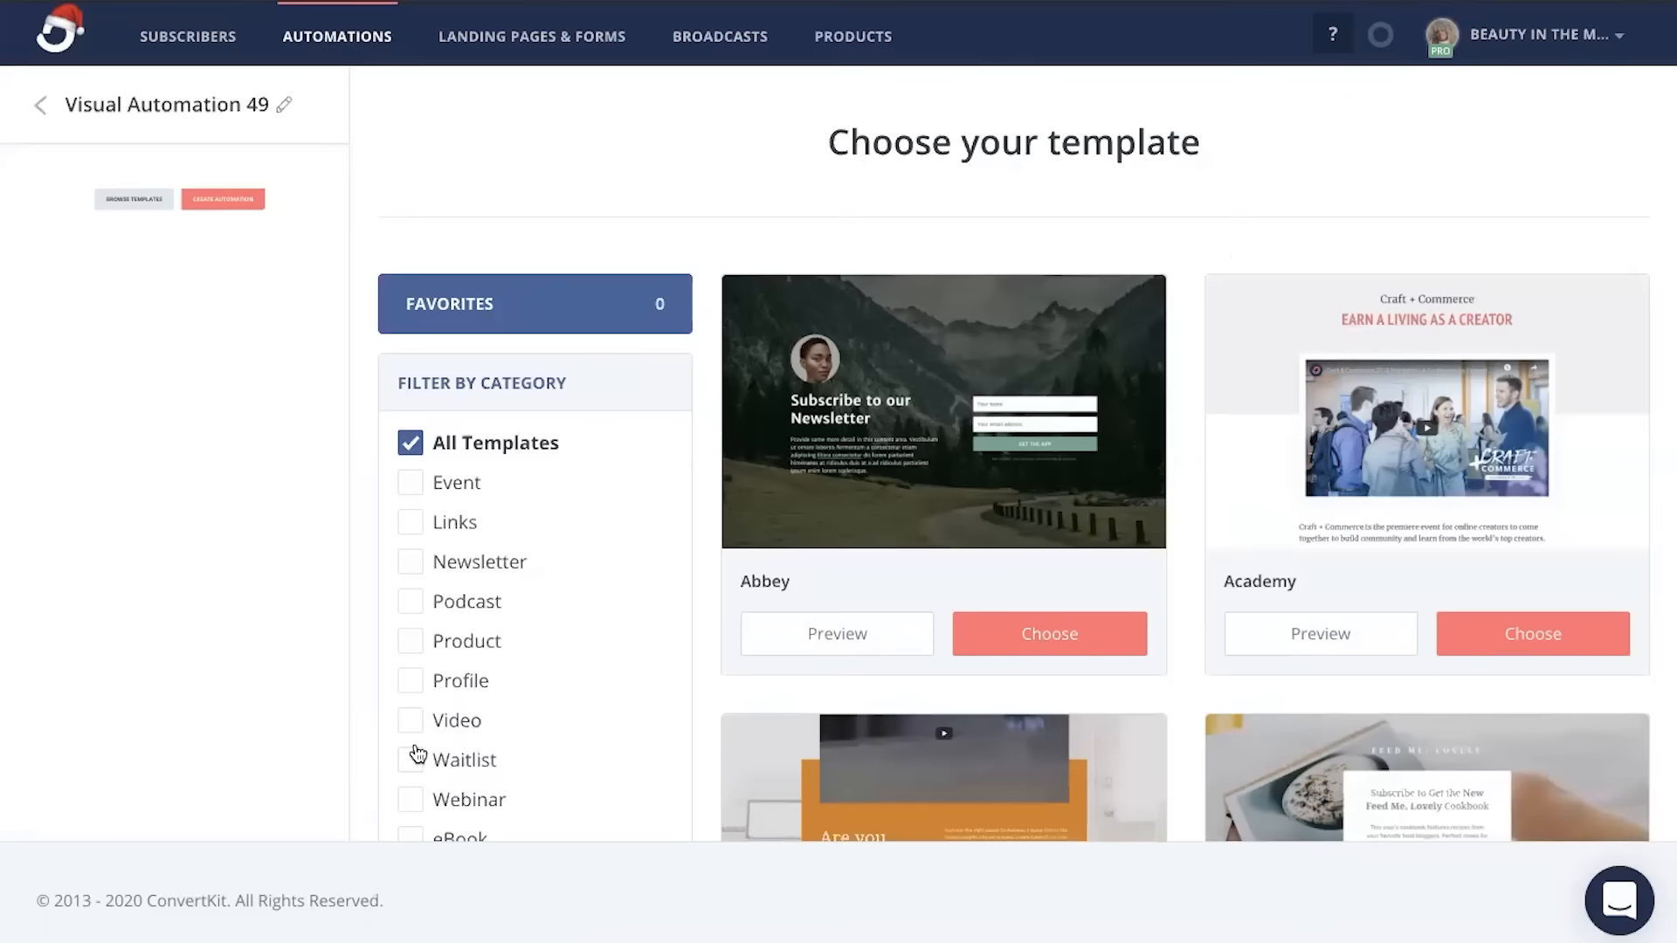
Choose the Abbey template and name the page 'Waitlist landing page'
click(1048, 632)
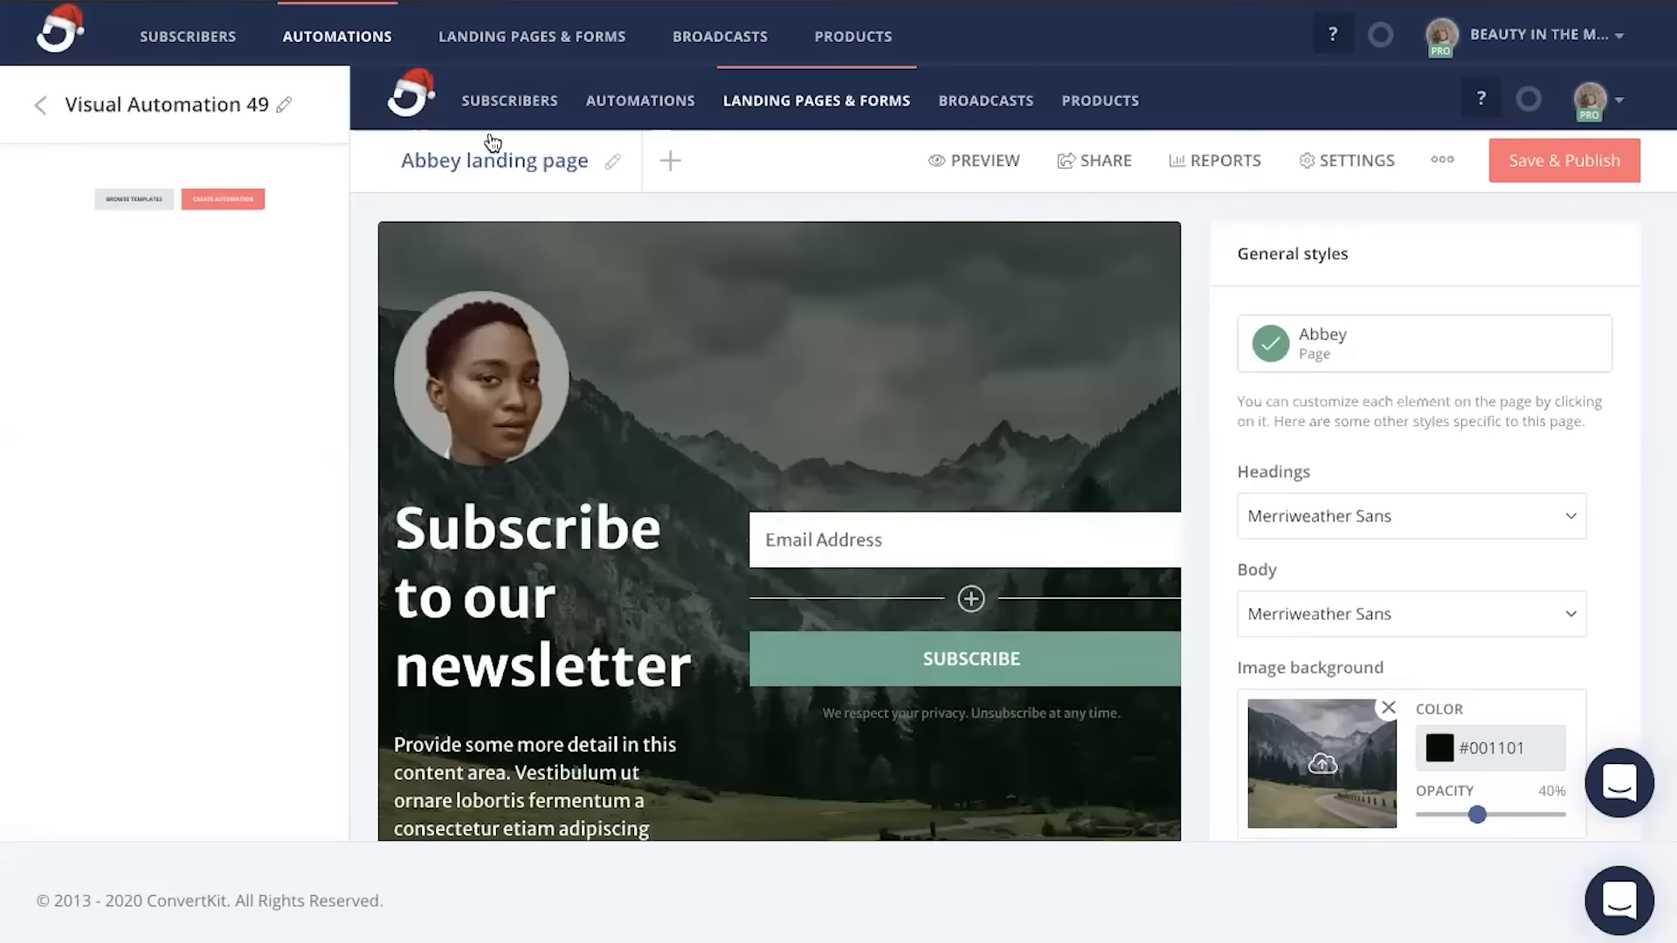
text(Waitlist: profitable accelerator course)
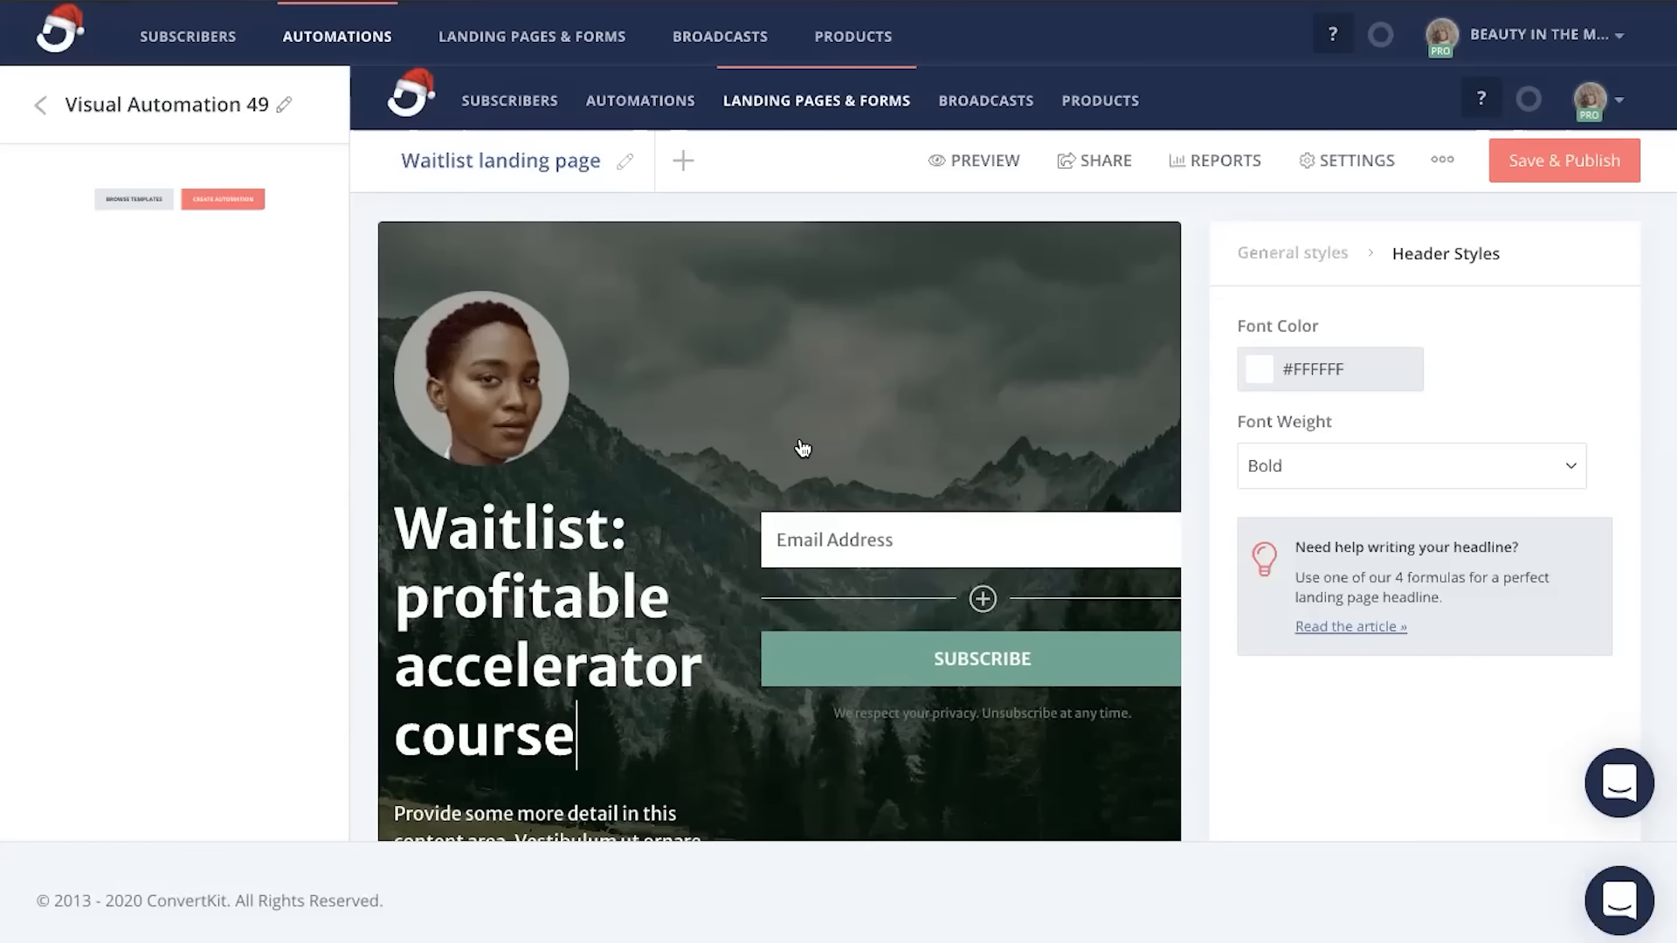
Review the incentive confirmation email in the page settings and save them
click(1355, 161)
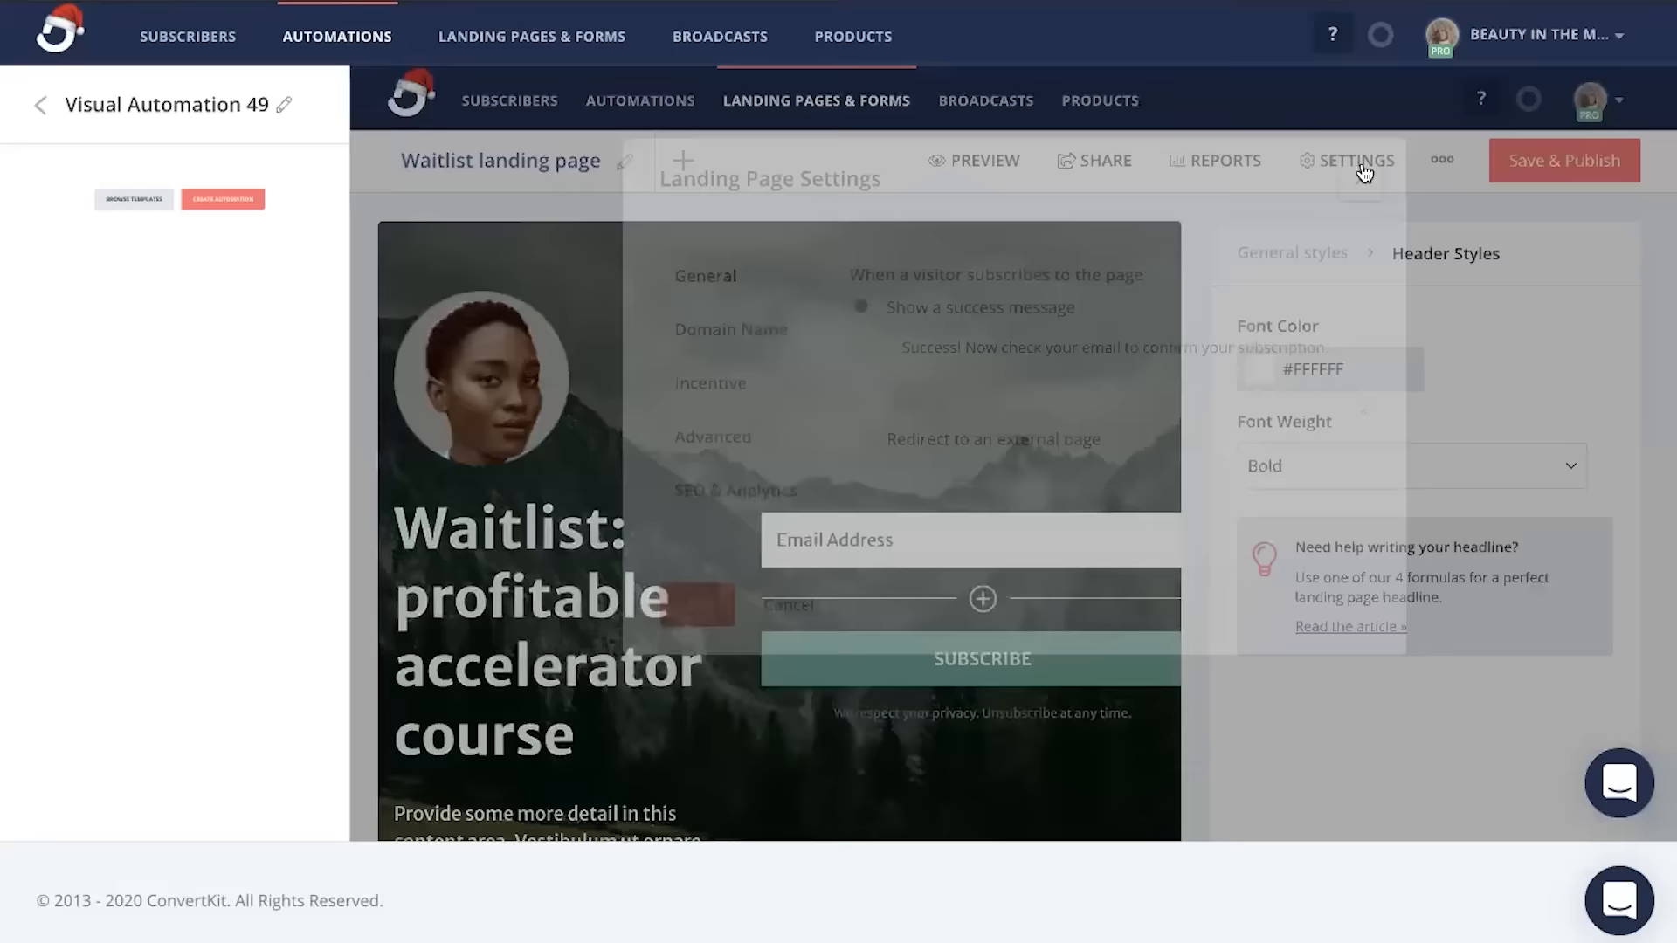
click(711, 387)
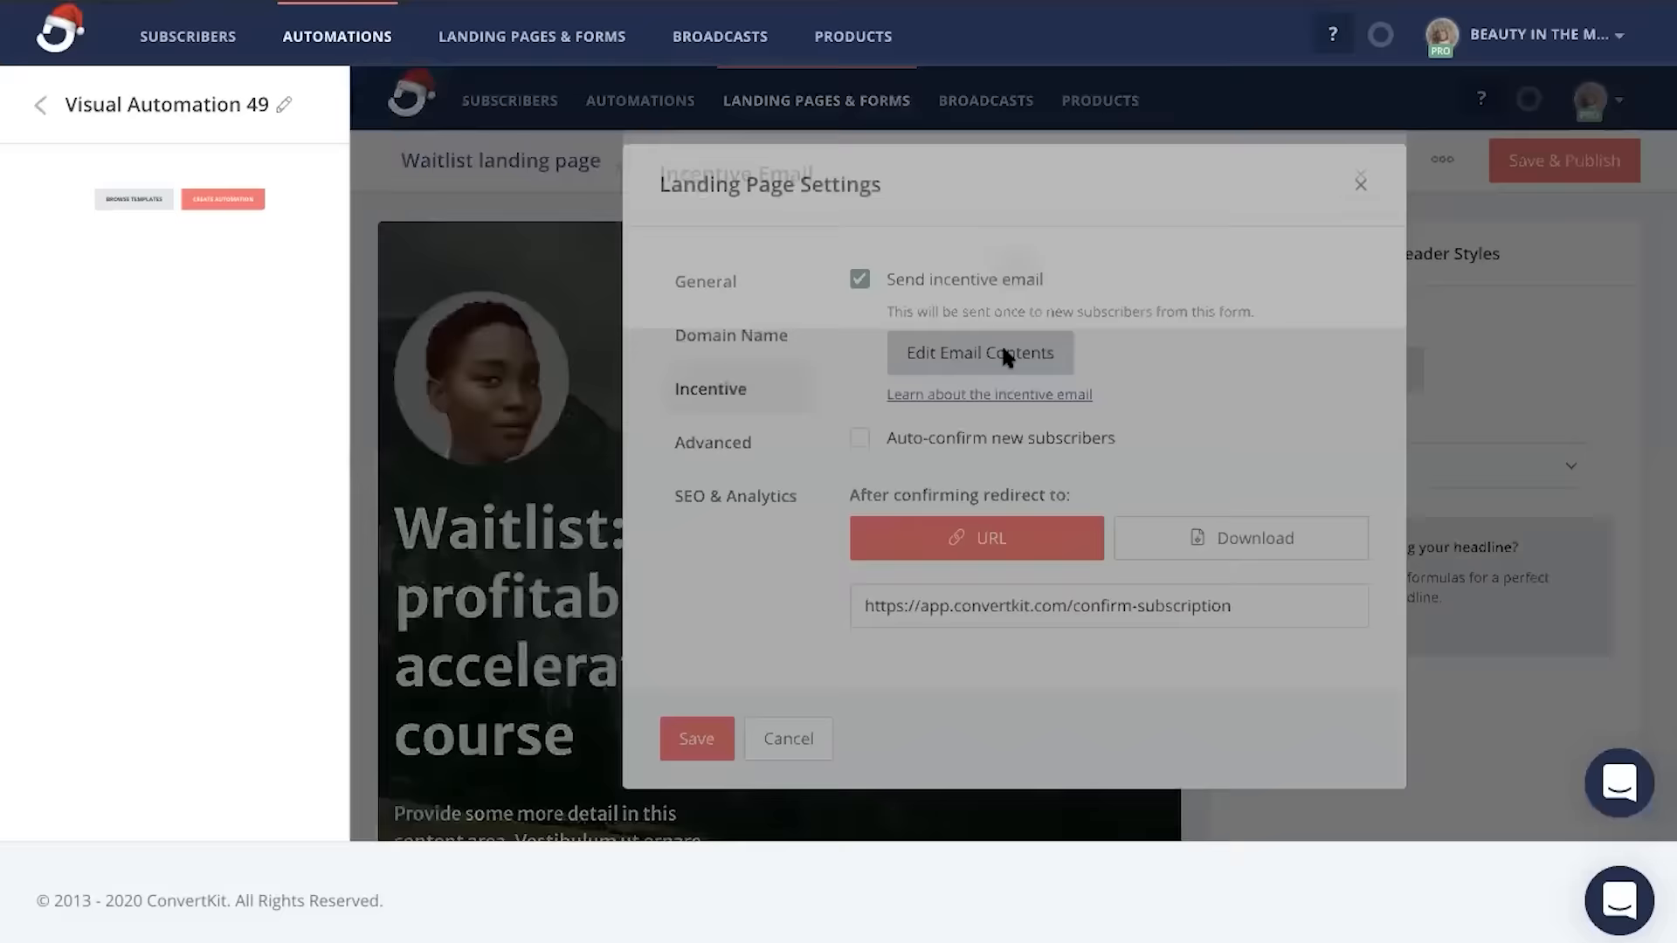
click(978, 353)
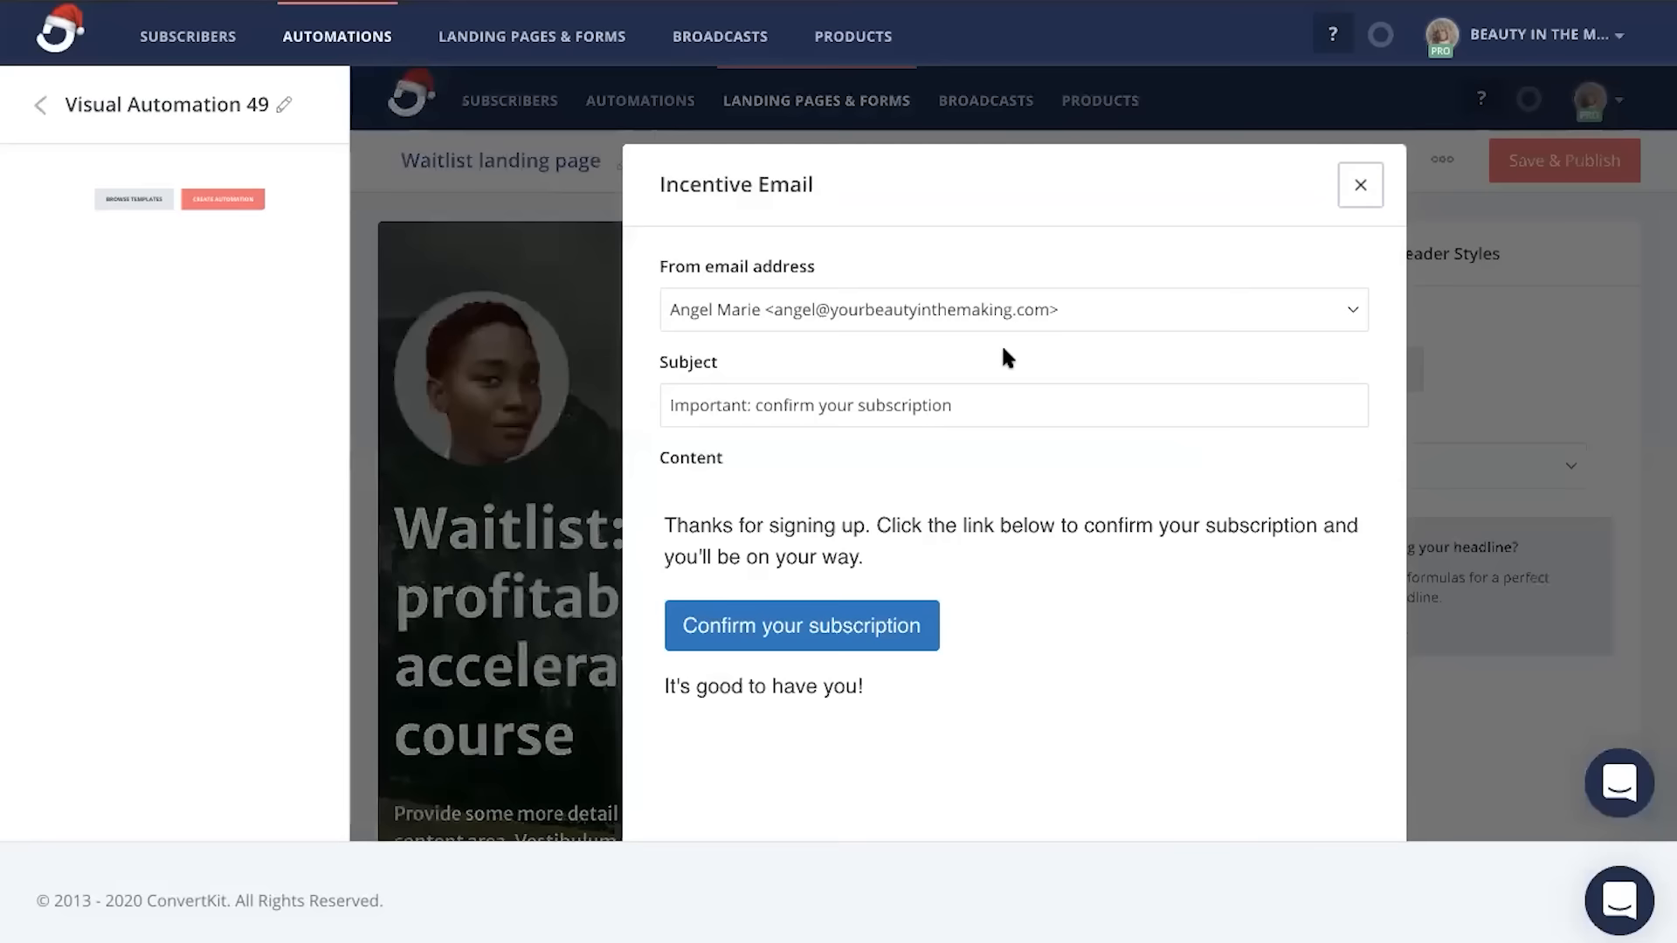
click(1011, 405)
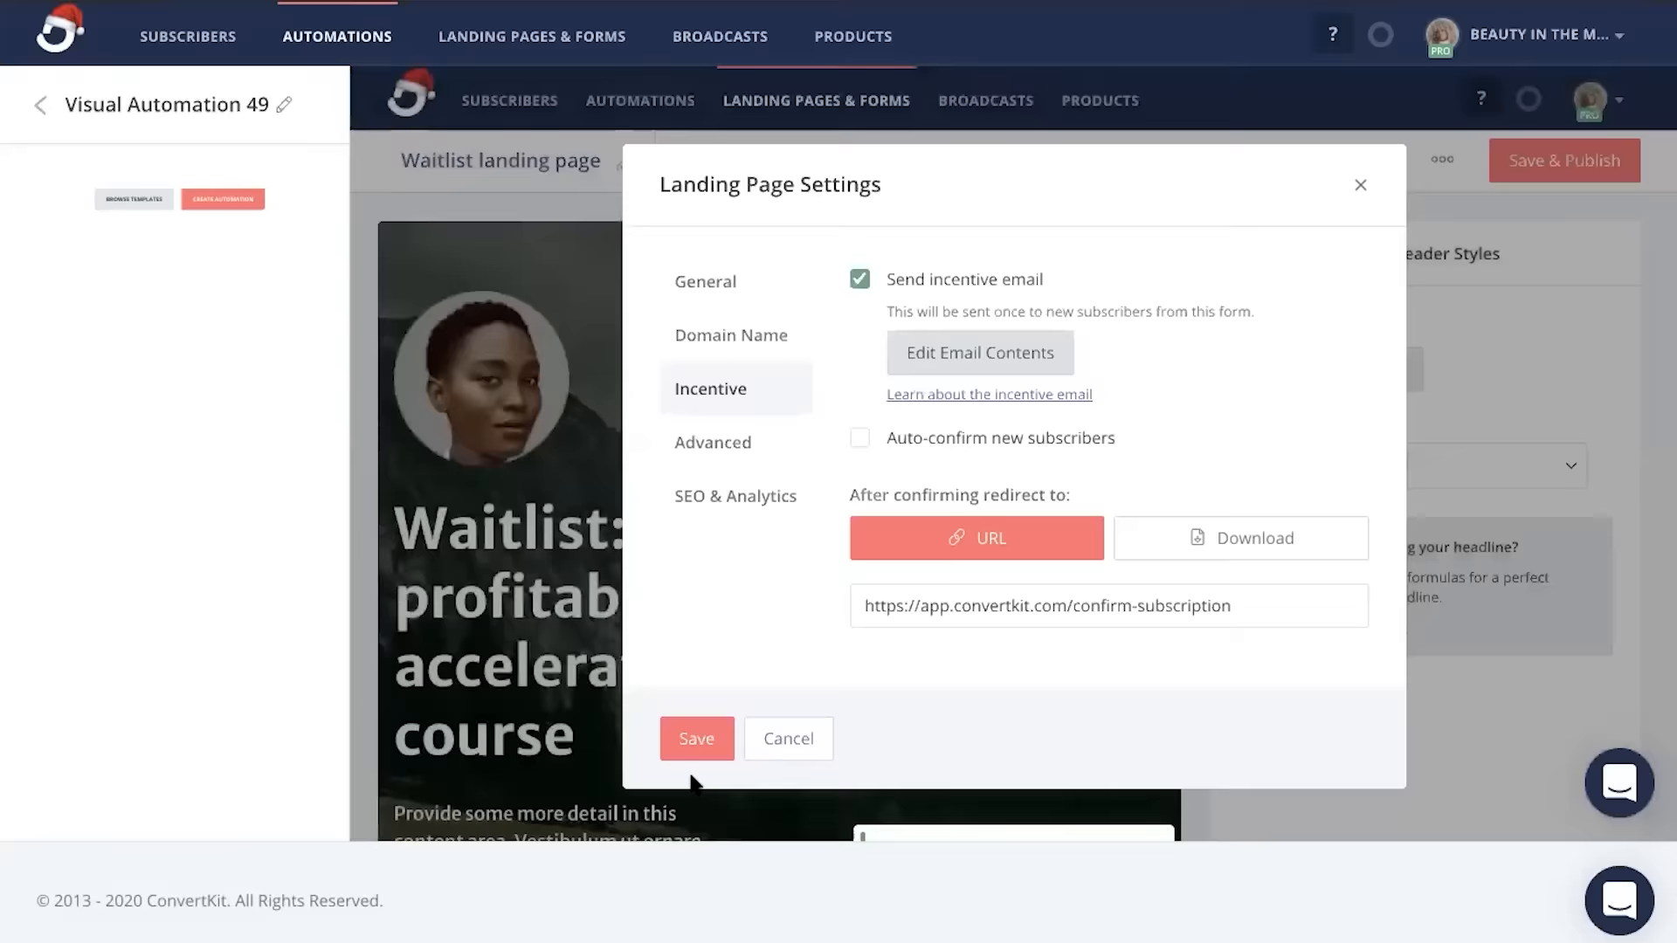
click(697, 737)
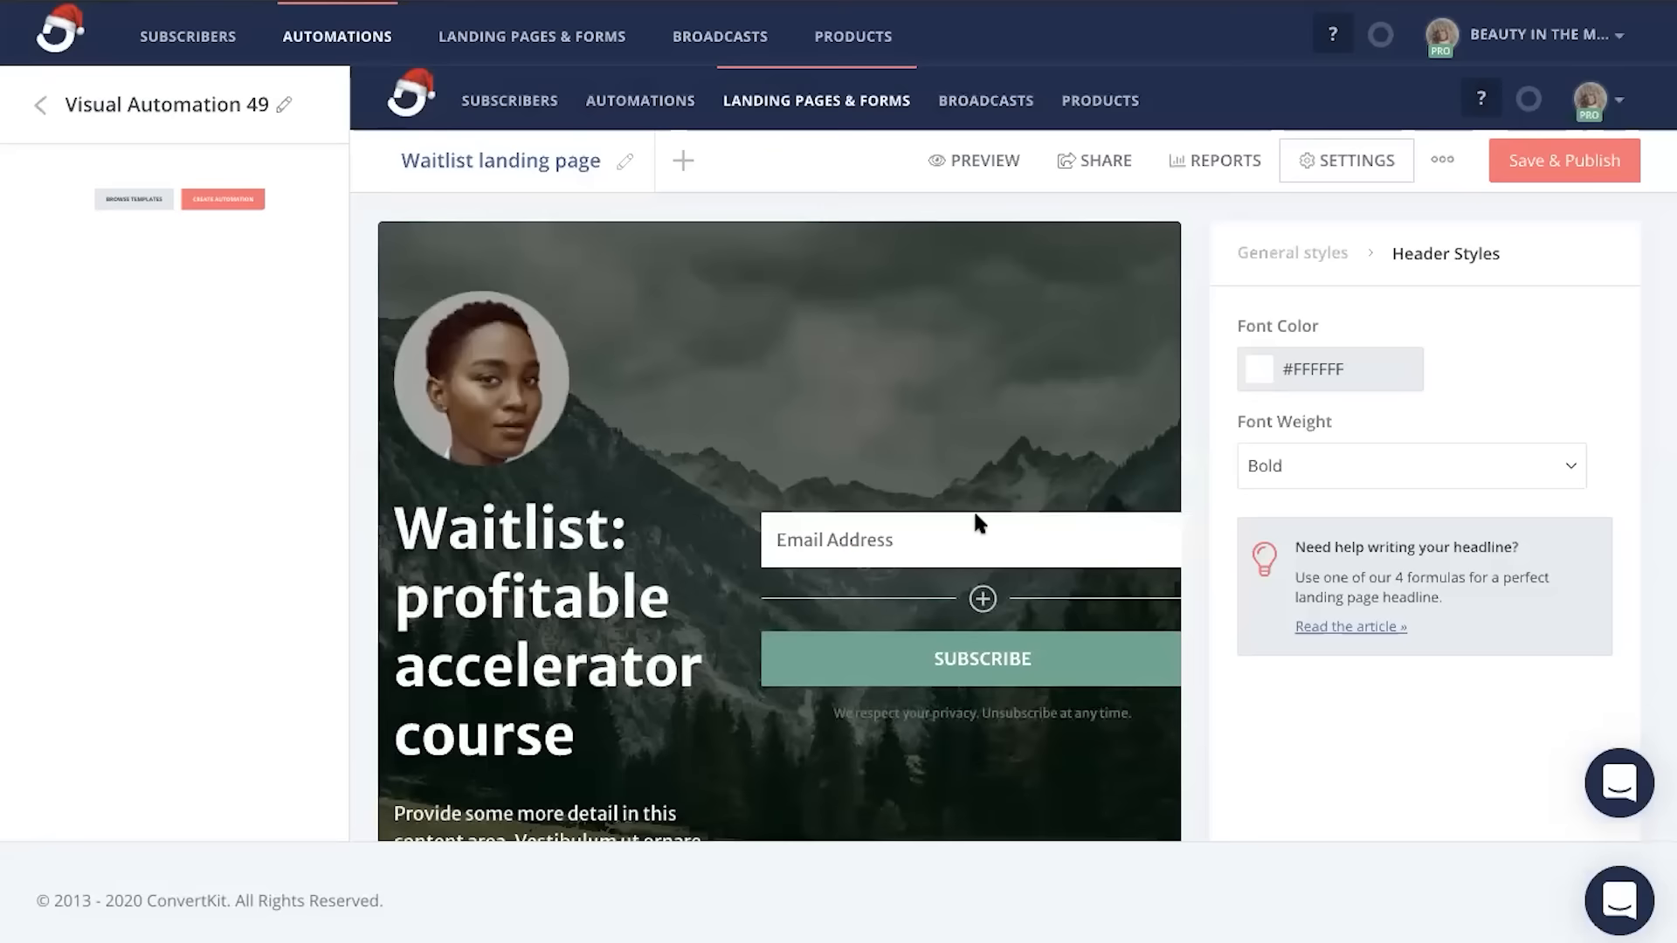
mouse_move(902, 409)
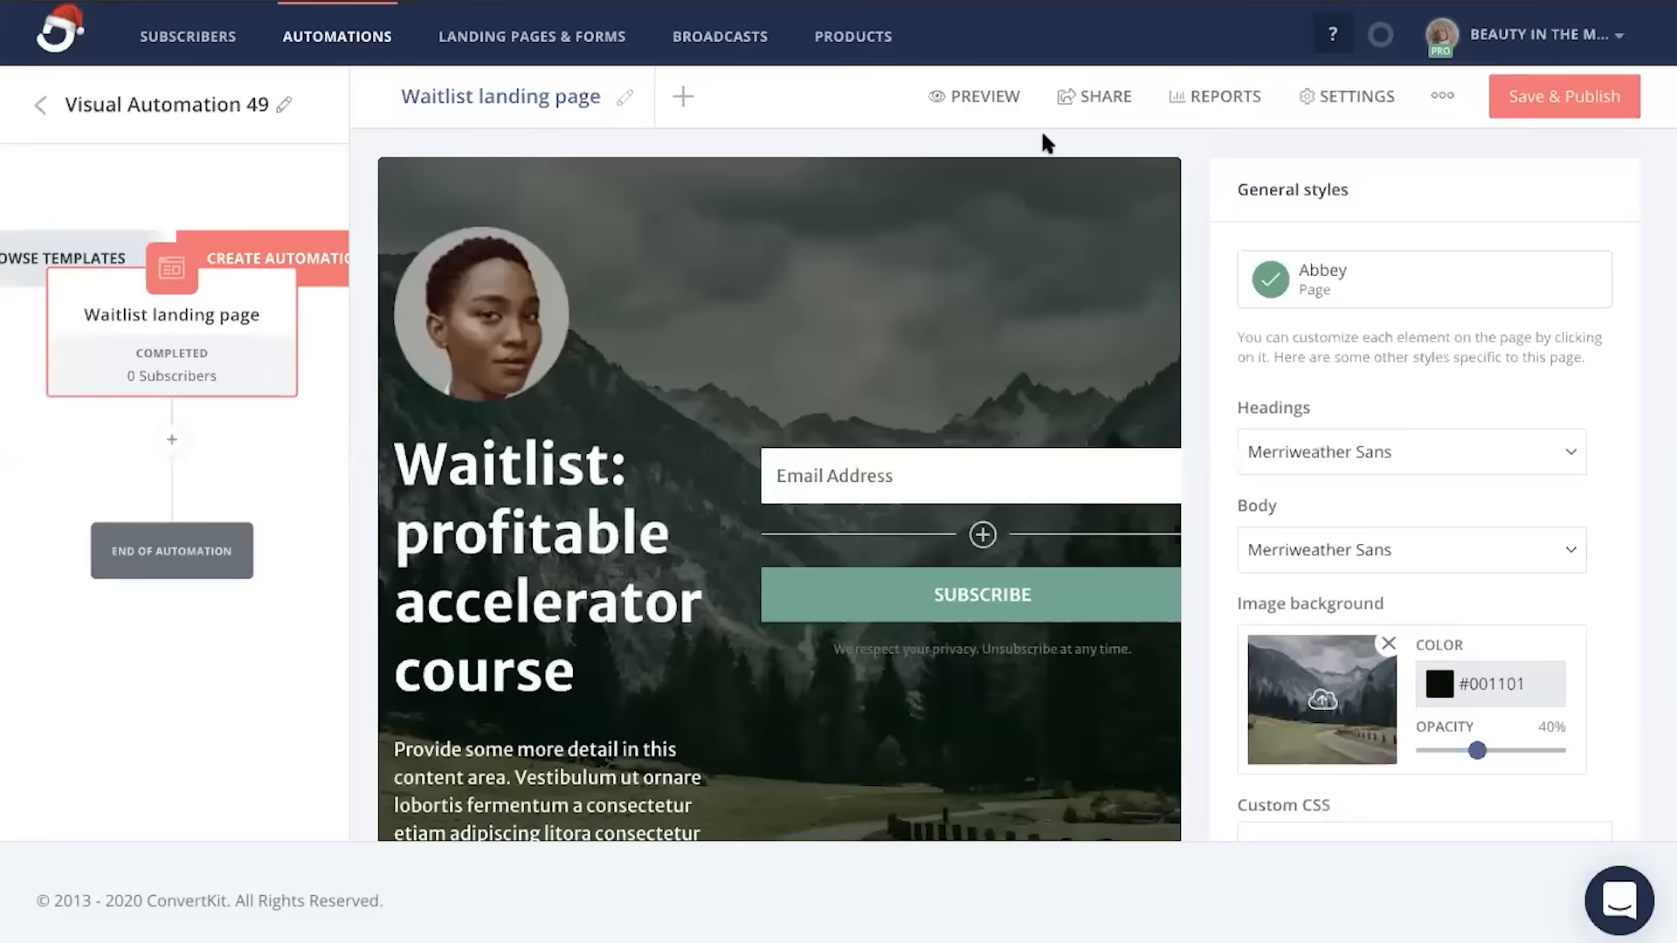
View the waitlist landing page's live shareable URL
click(1093, 96)
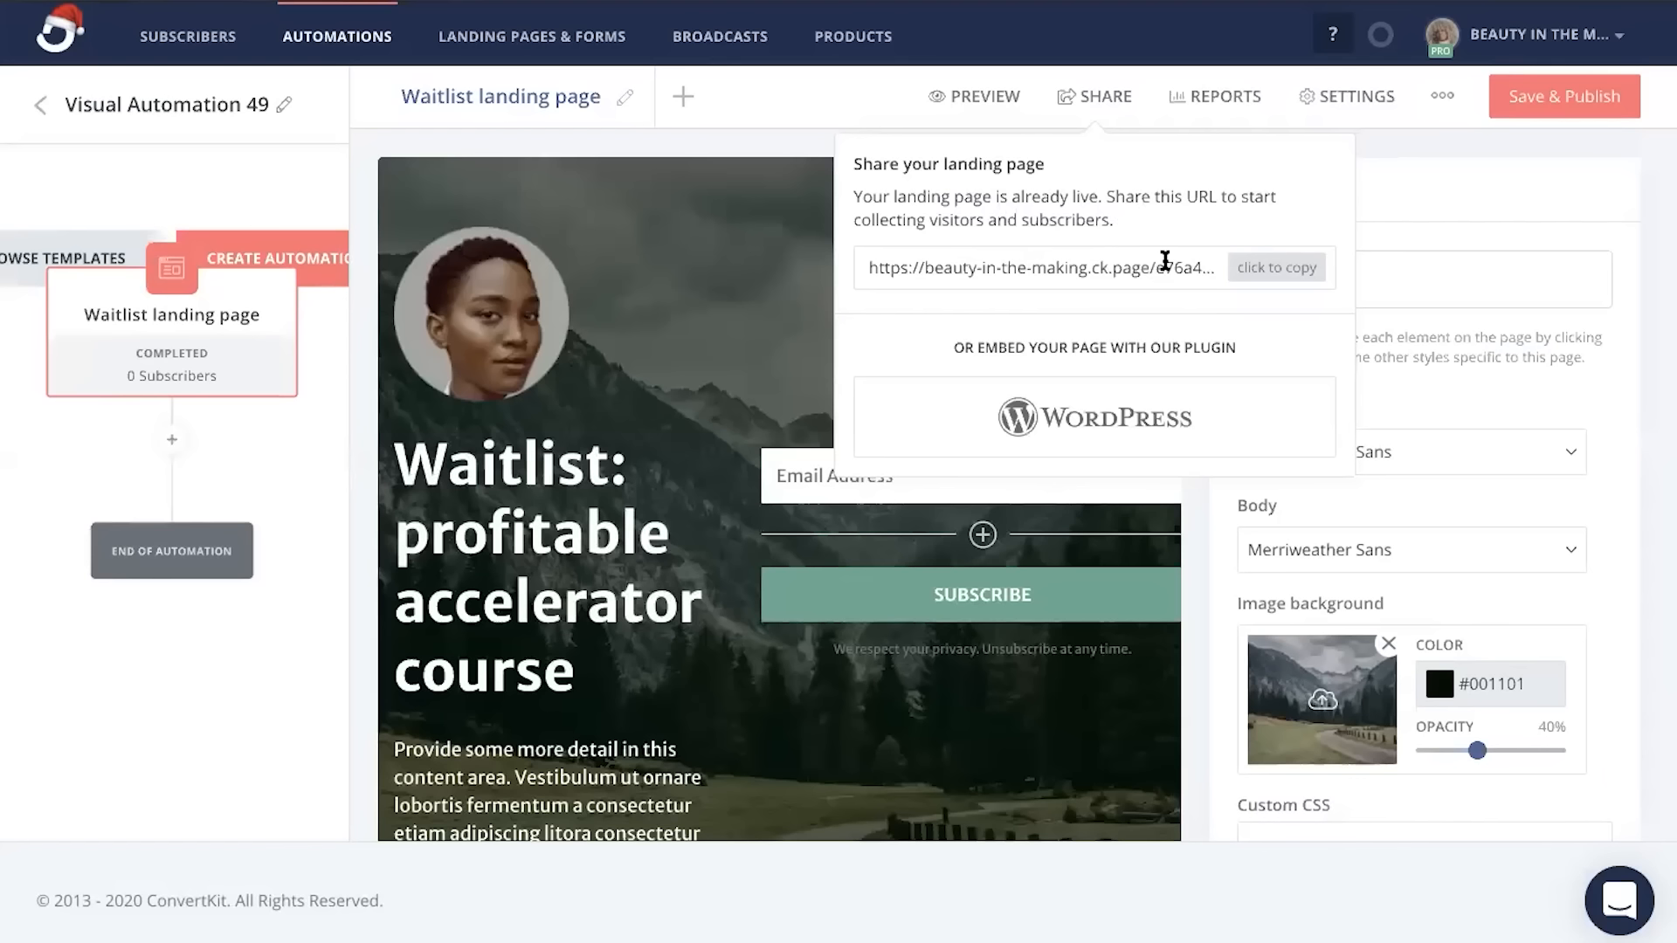
mouse_move(500, 195)
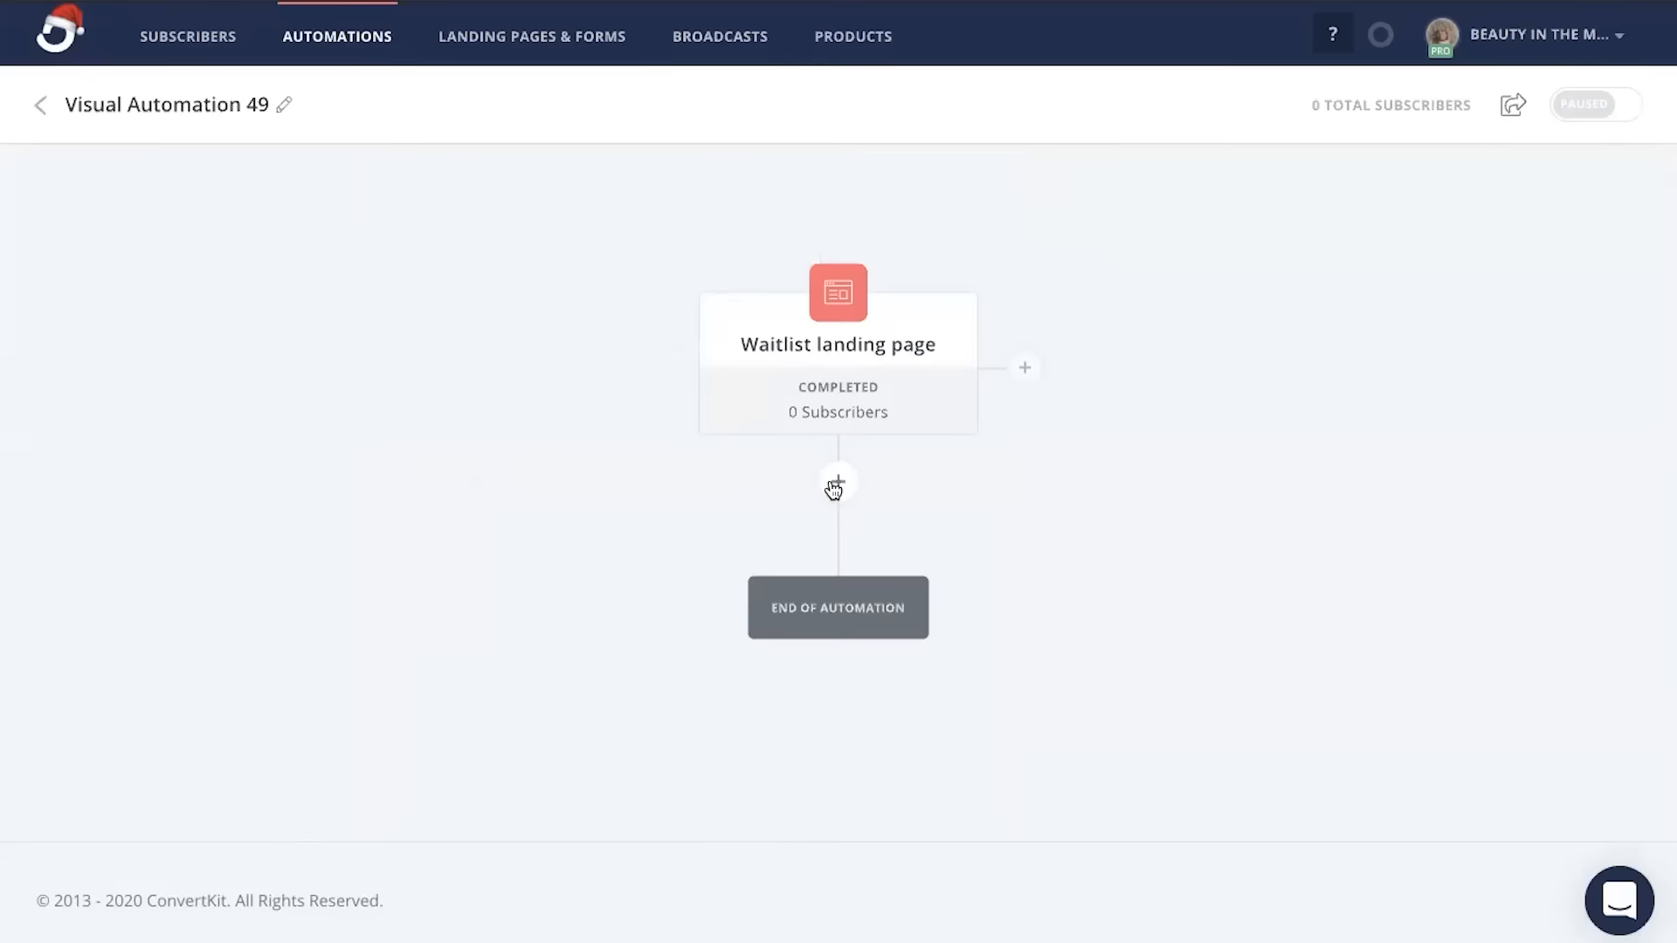
Add a date event for December 30, 2020 at 11:00 am EST after the waitlist page
click(837, 482)
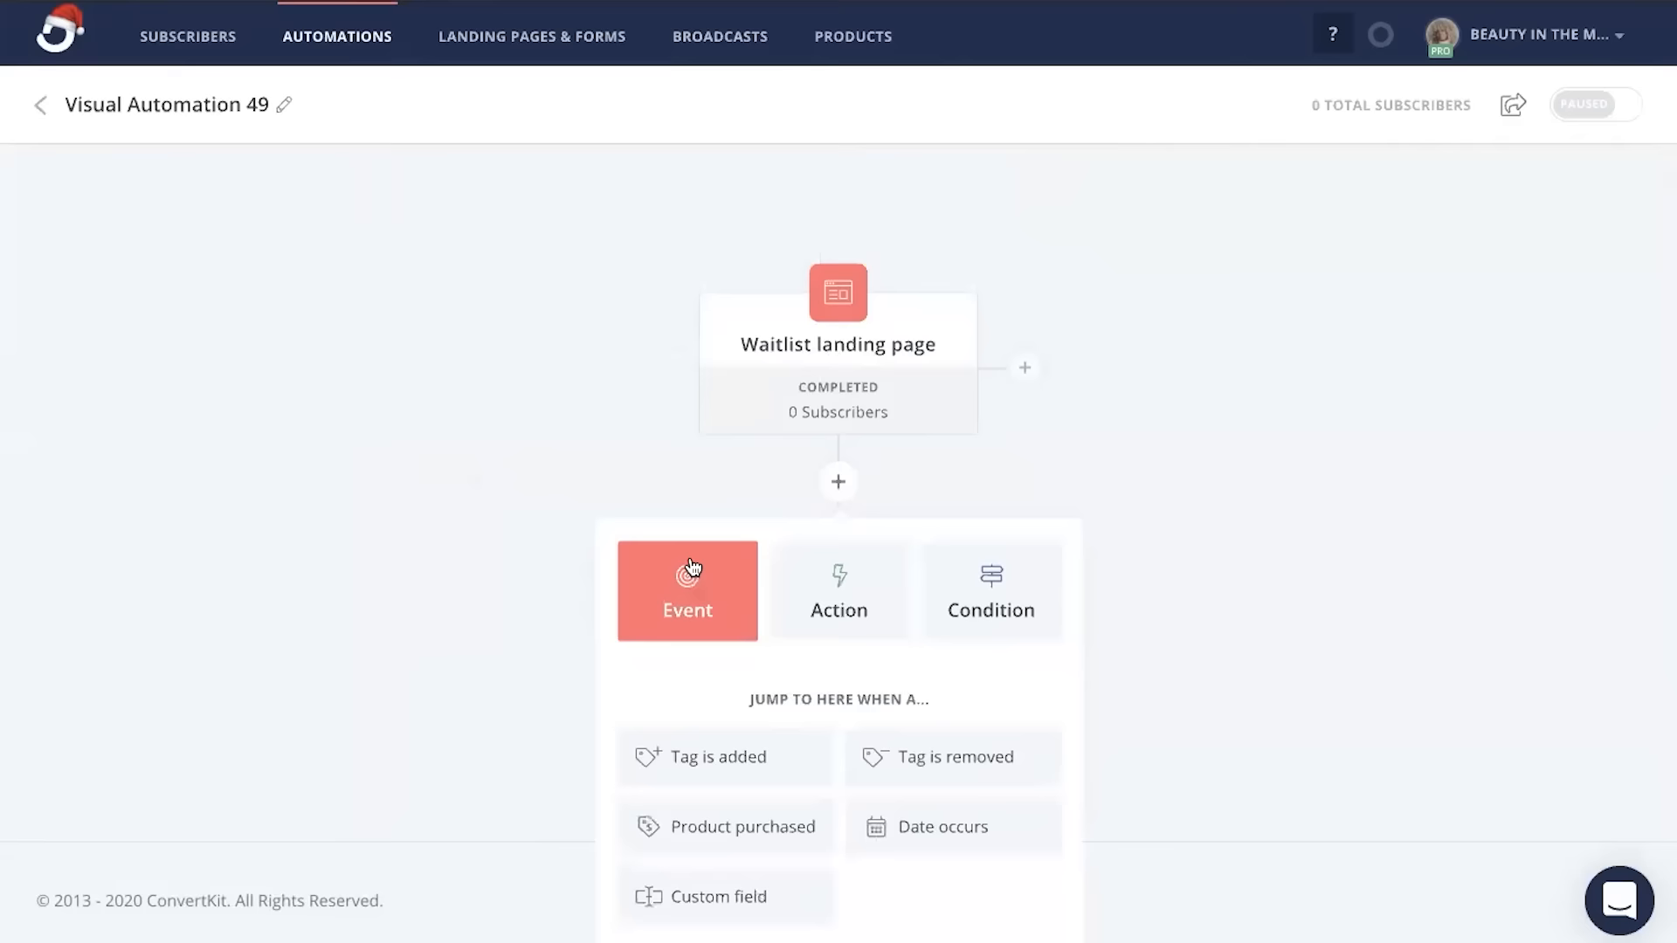
click(940, 826)
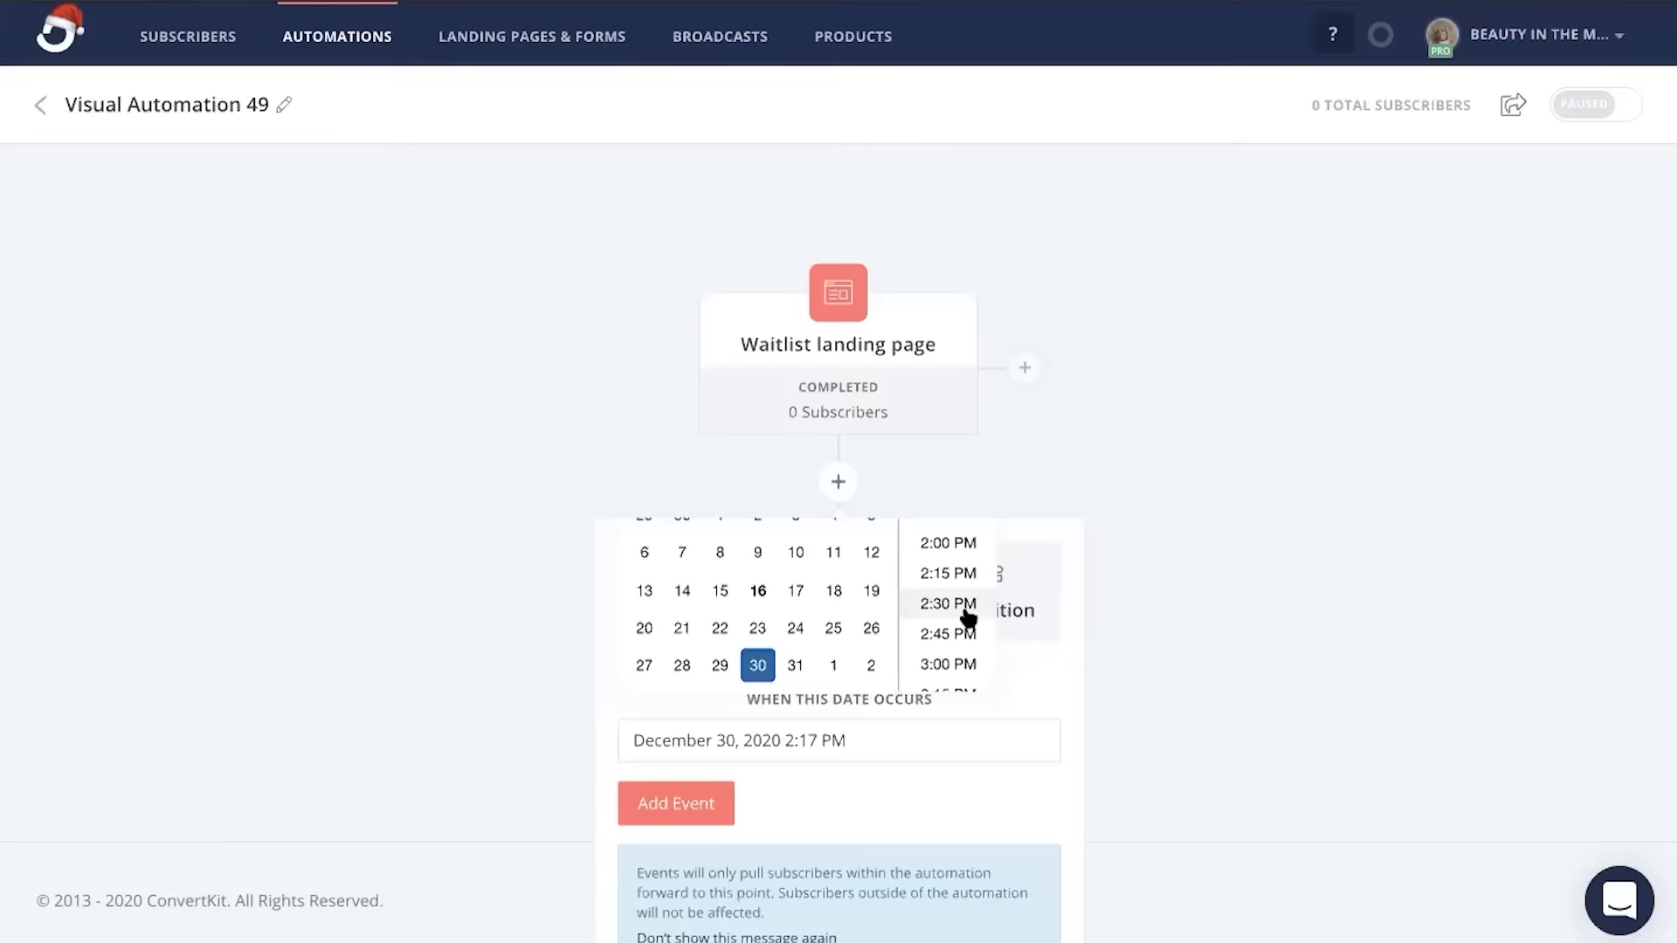
click(674, 803)
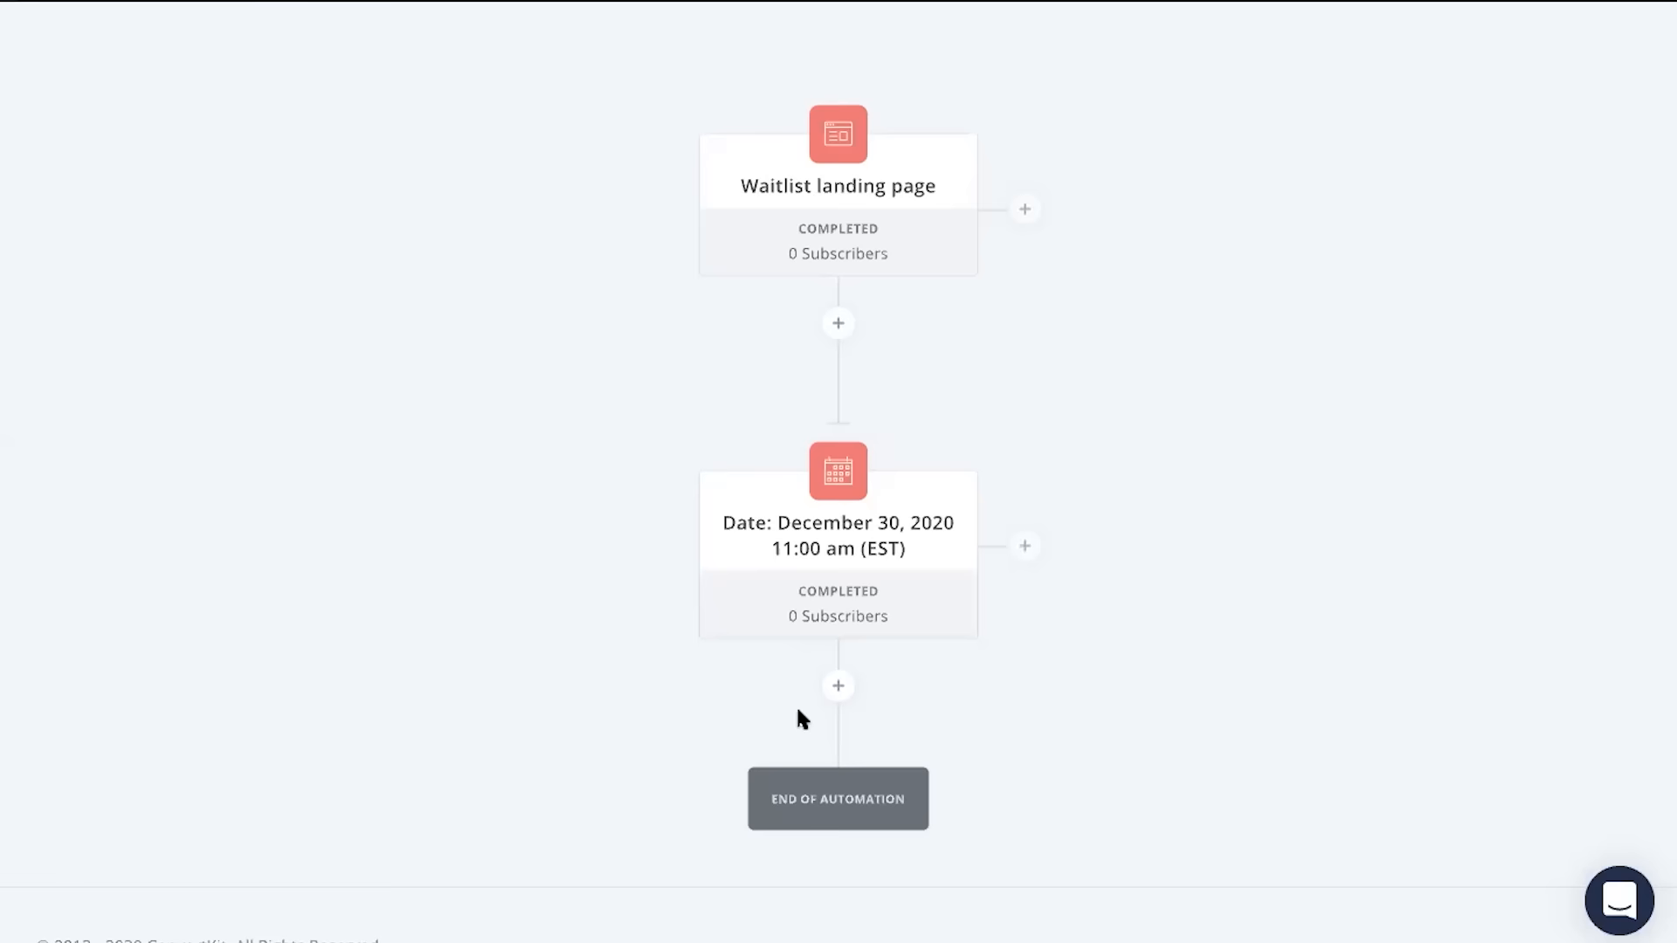
Add the Signature Sales Sequence email sequence after the launch date event
click(836, 685)
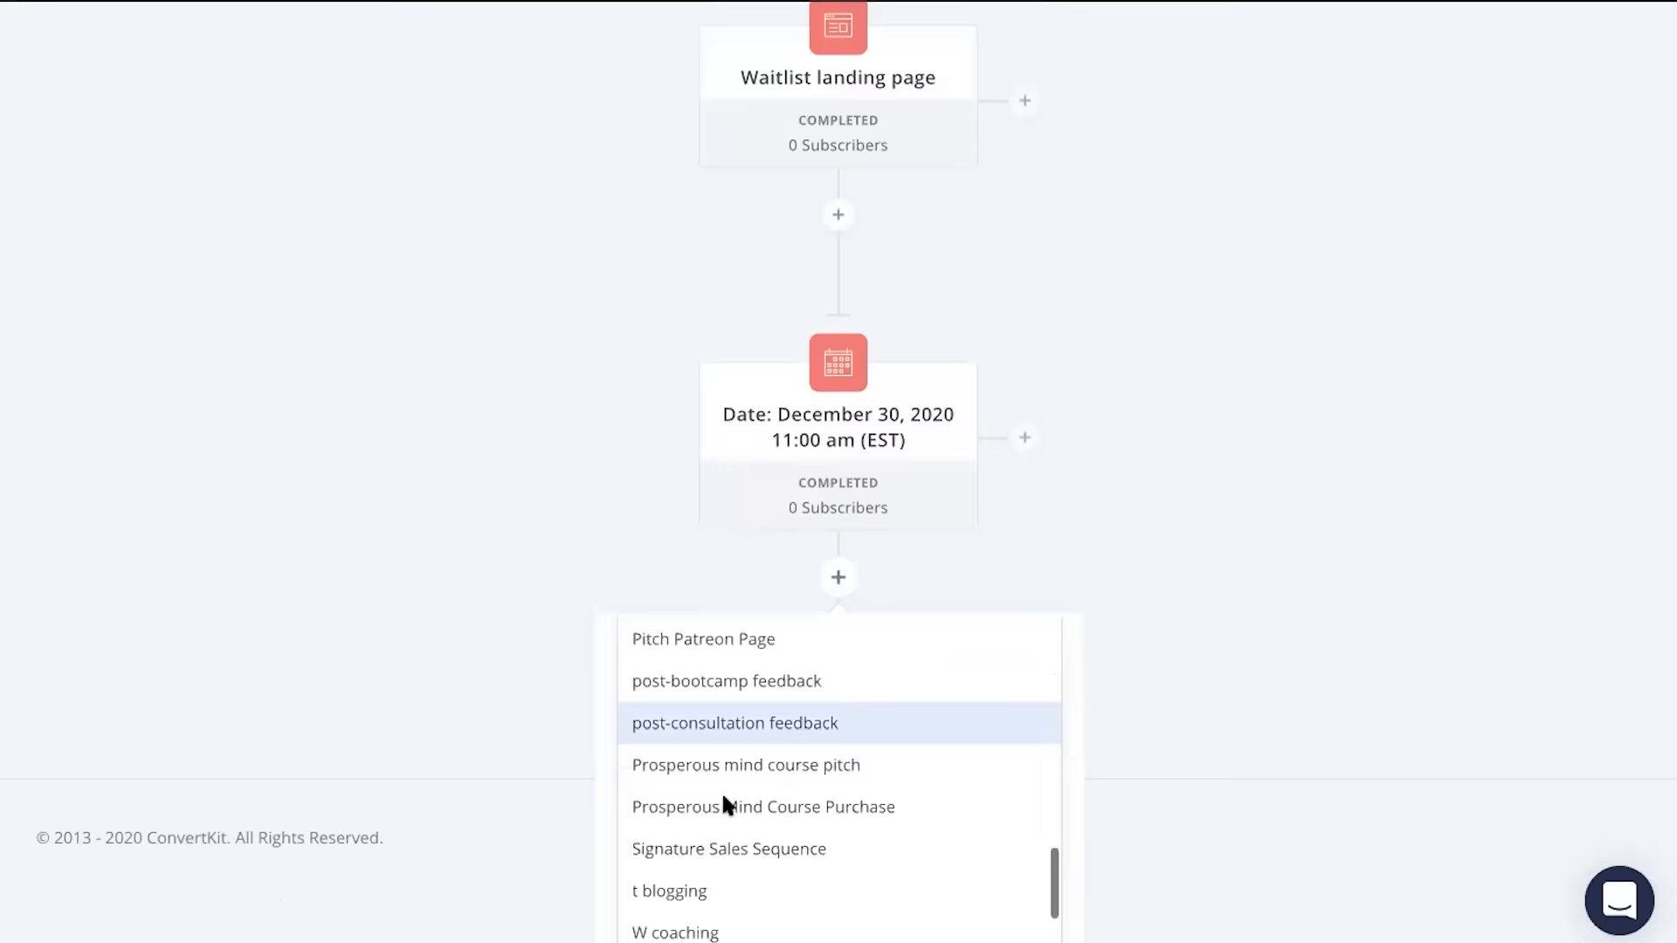
click(729, 849)
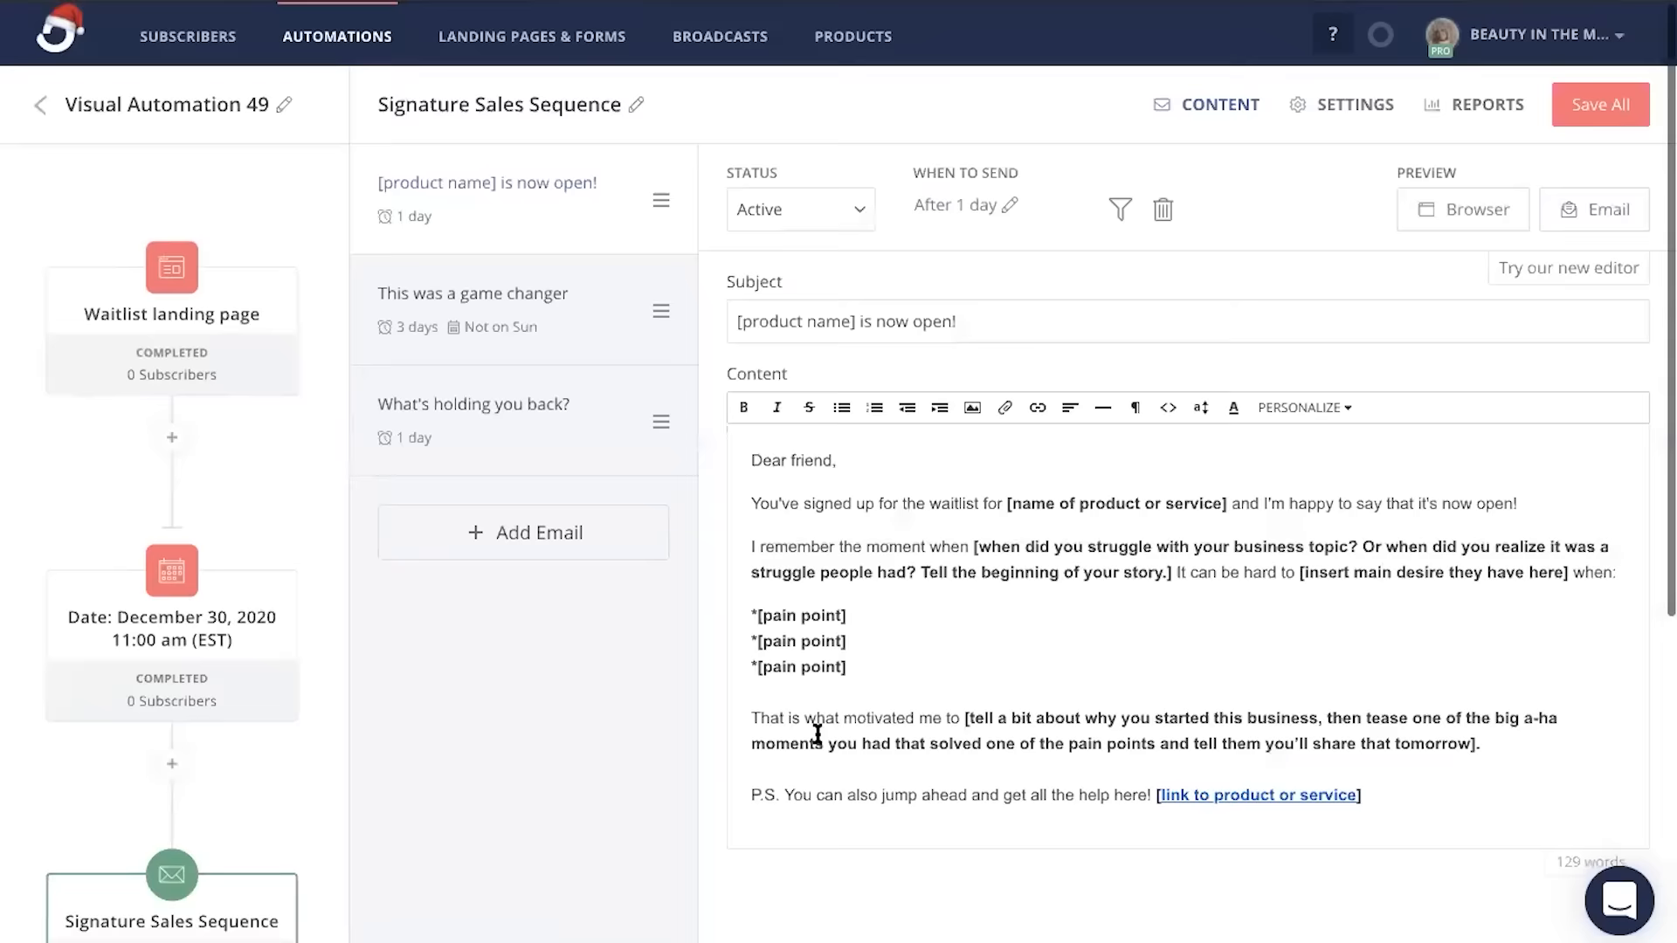
Review the 'This was a game changer' email, then go to the Products list
click(472, 293)
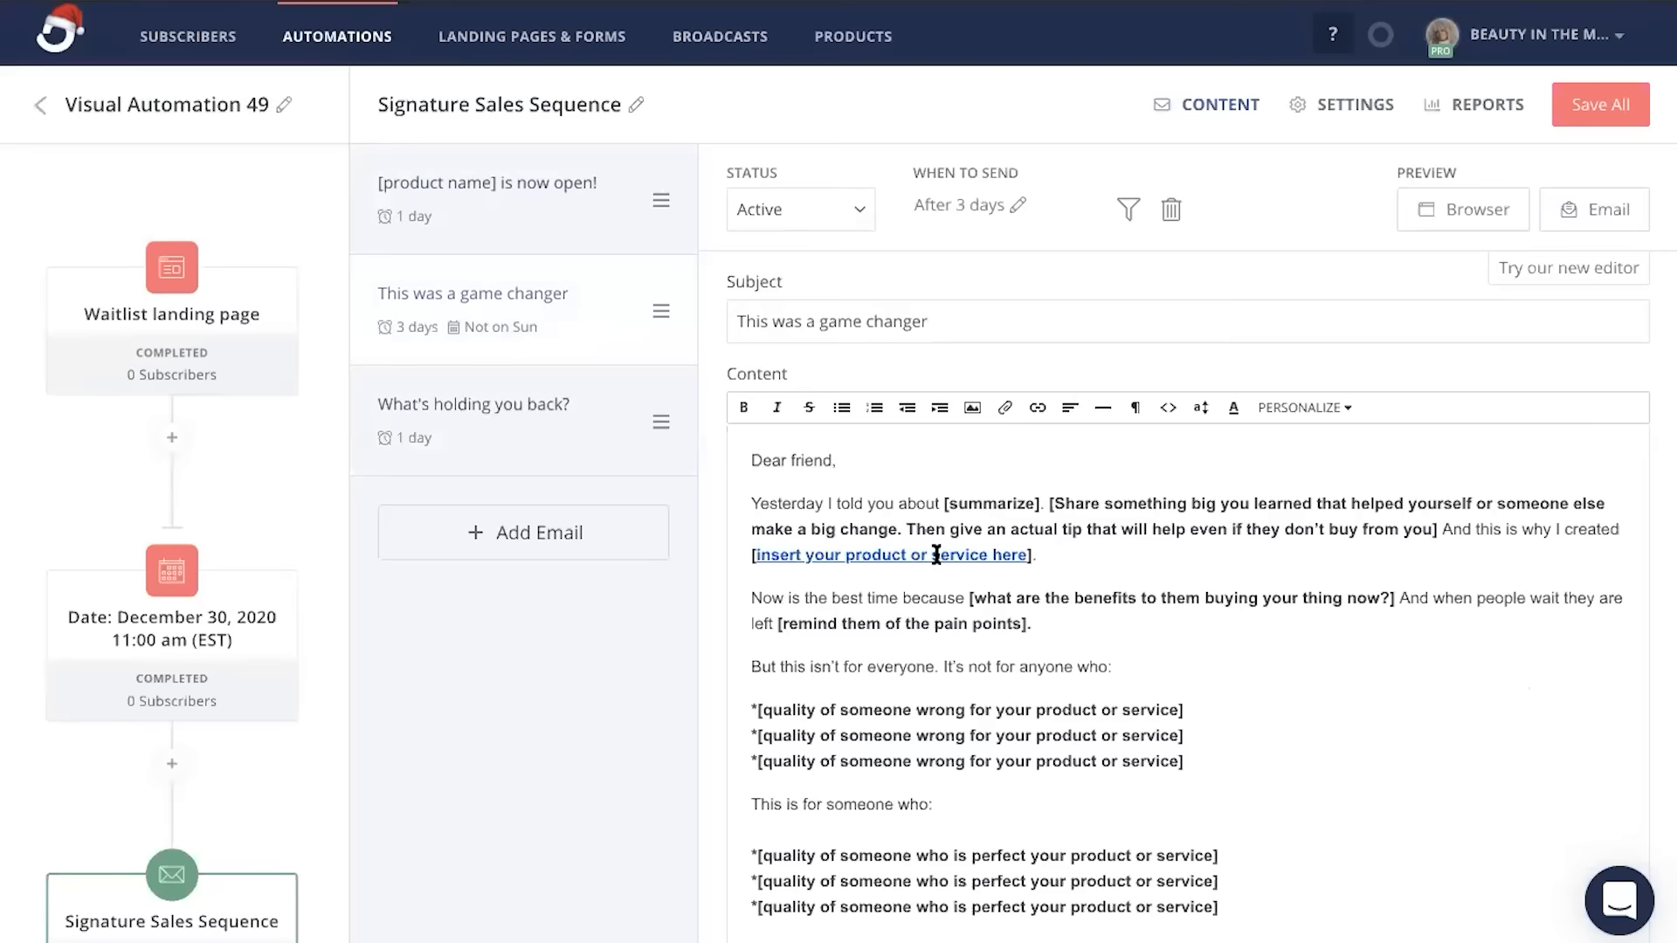
click(852, 35)
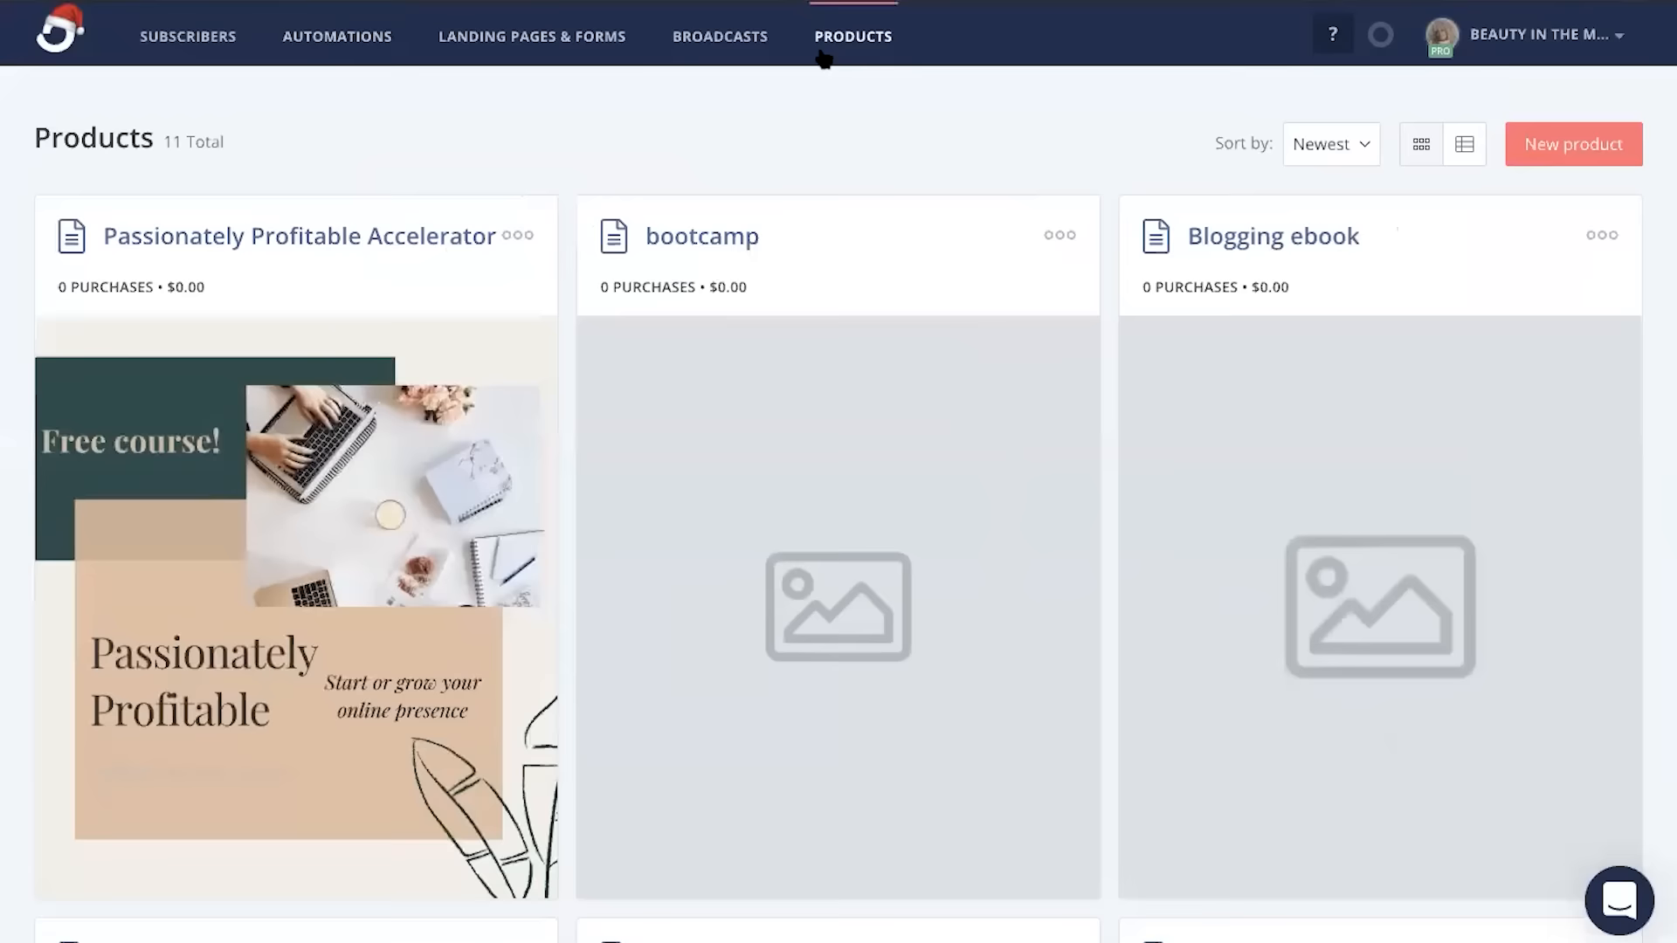
Create the Profitable Course product with standard $99 pricing through to its sales page
click(1571, 145)
text(Profitable Course)
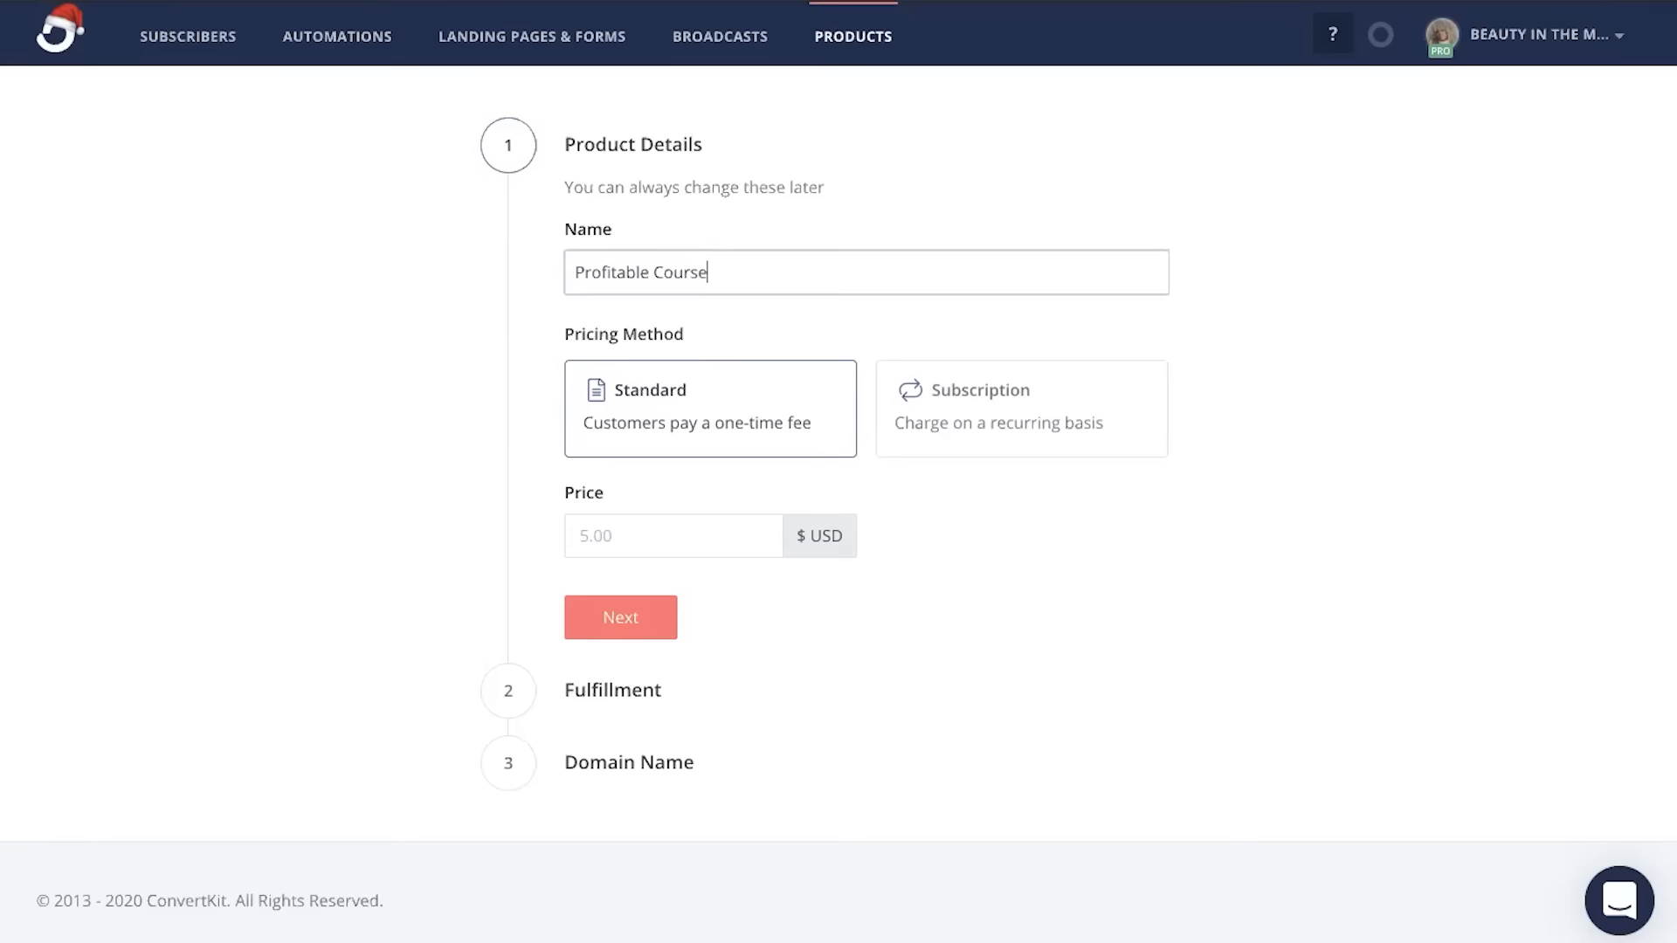
click(618, 616)
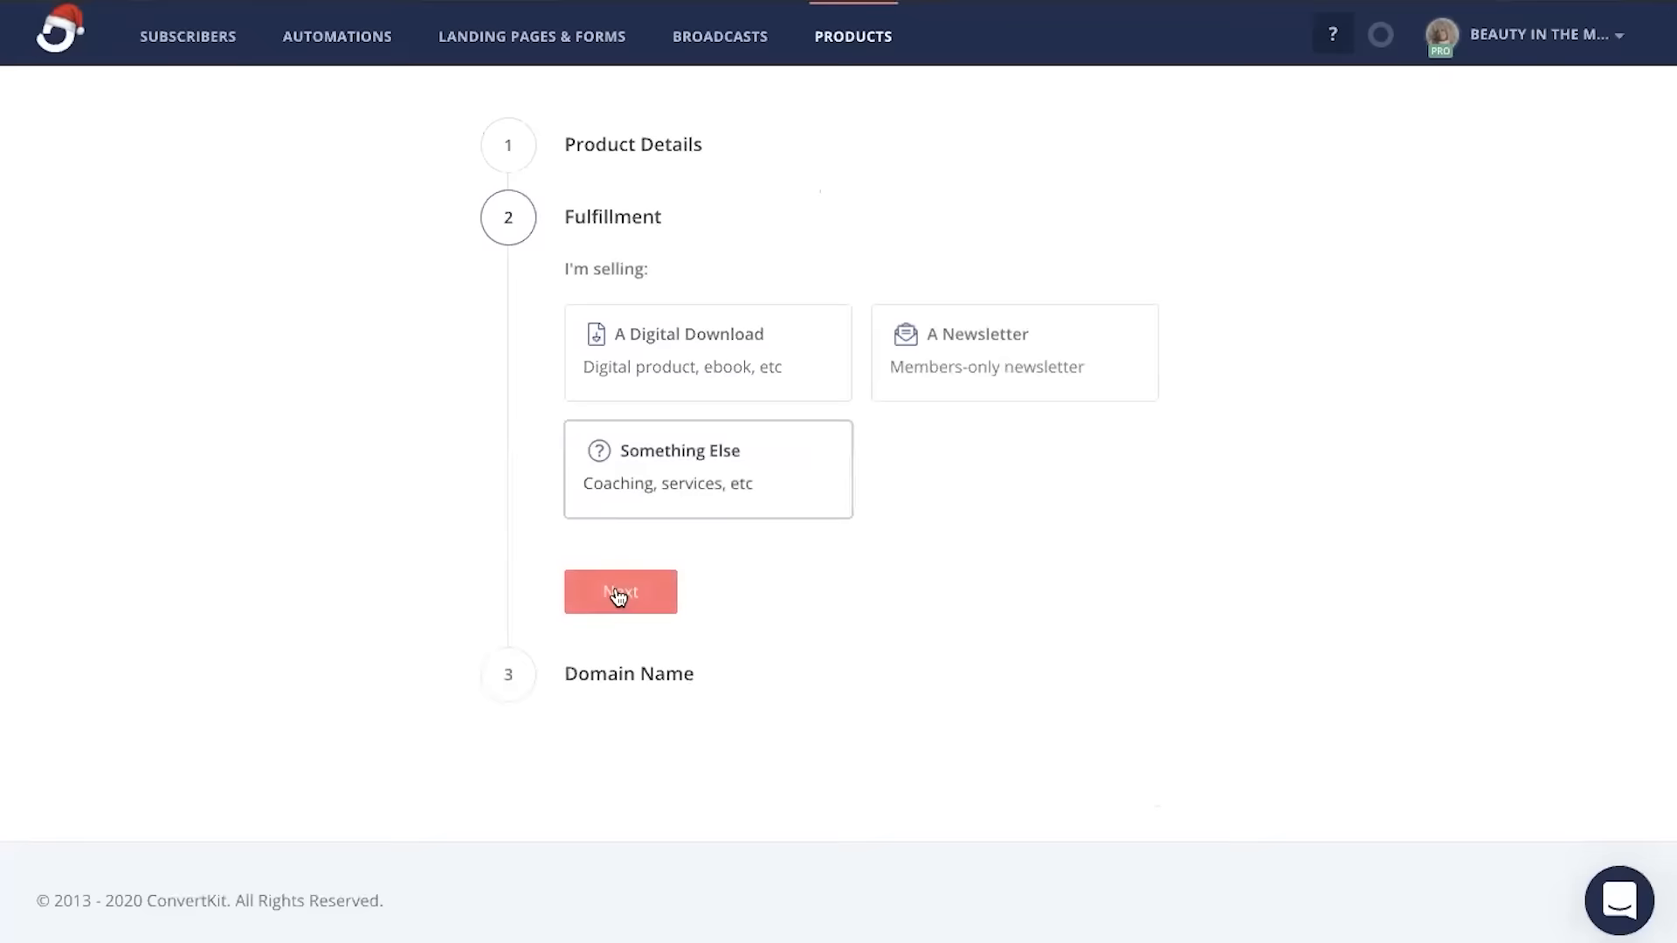
click(620, 592)
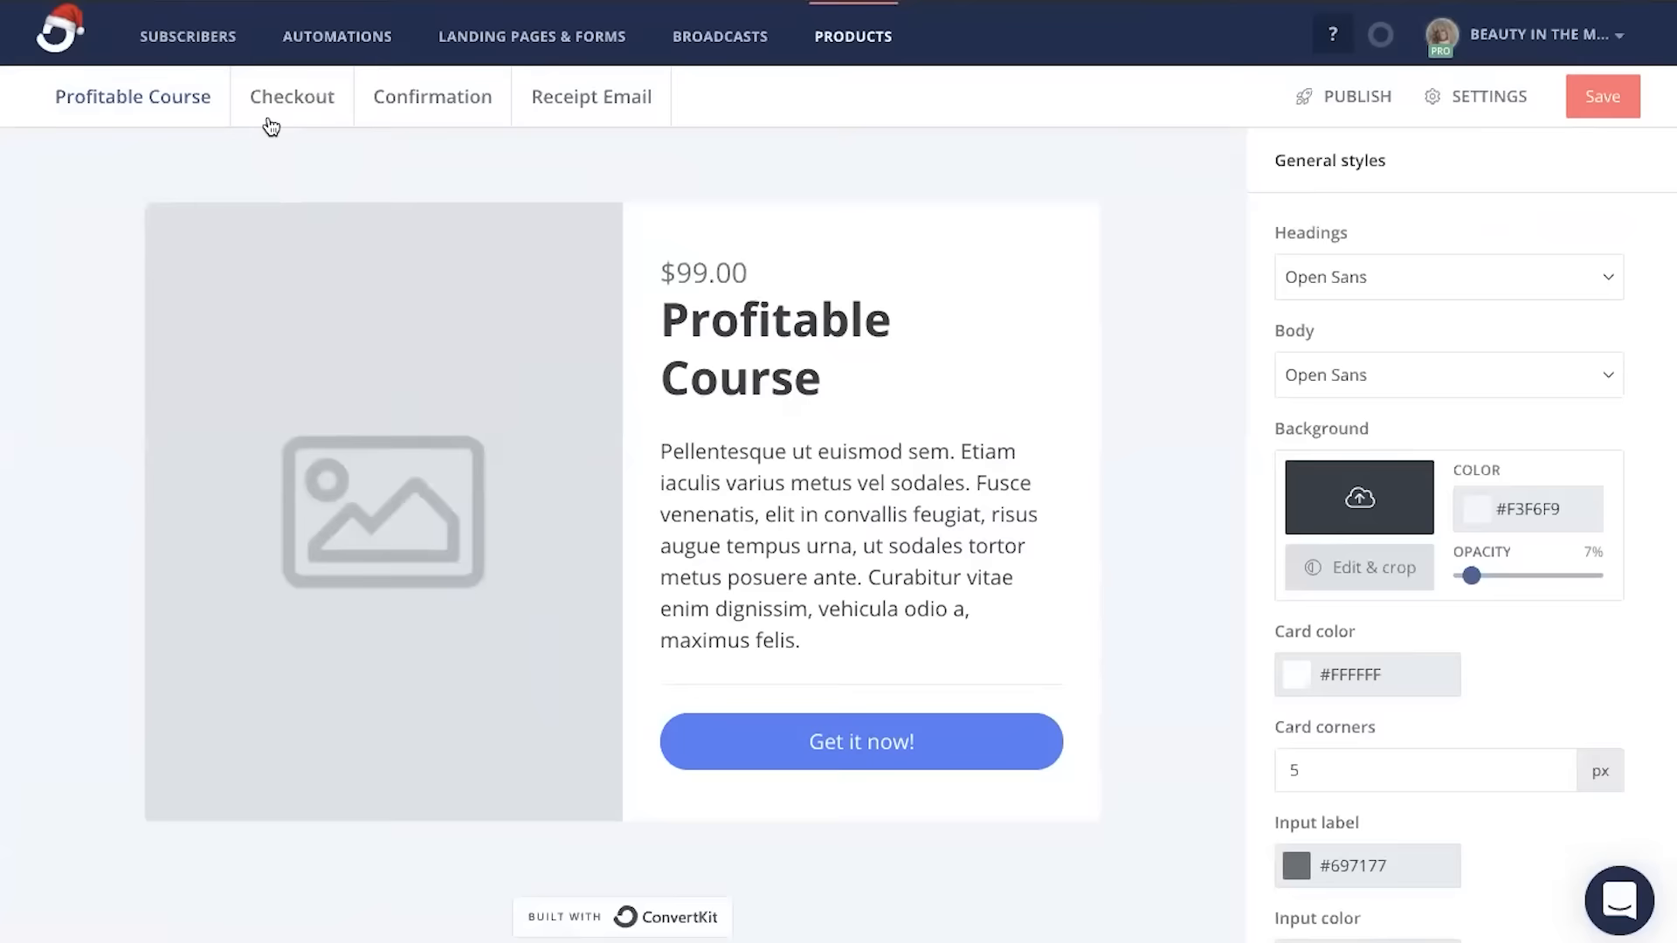
Check the product's checkout page and share link, then return to Automations
click(590, 96)
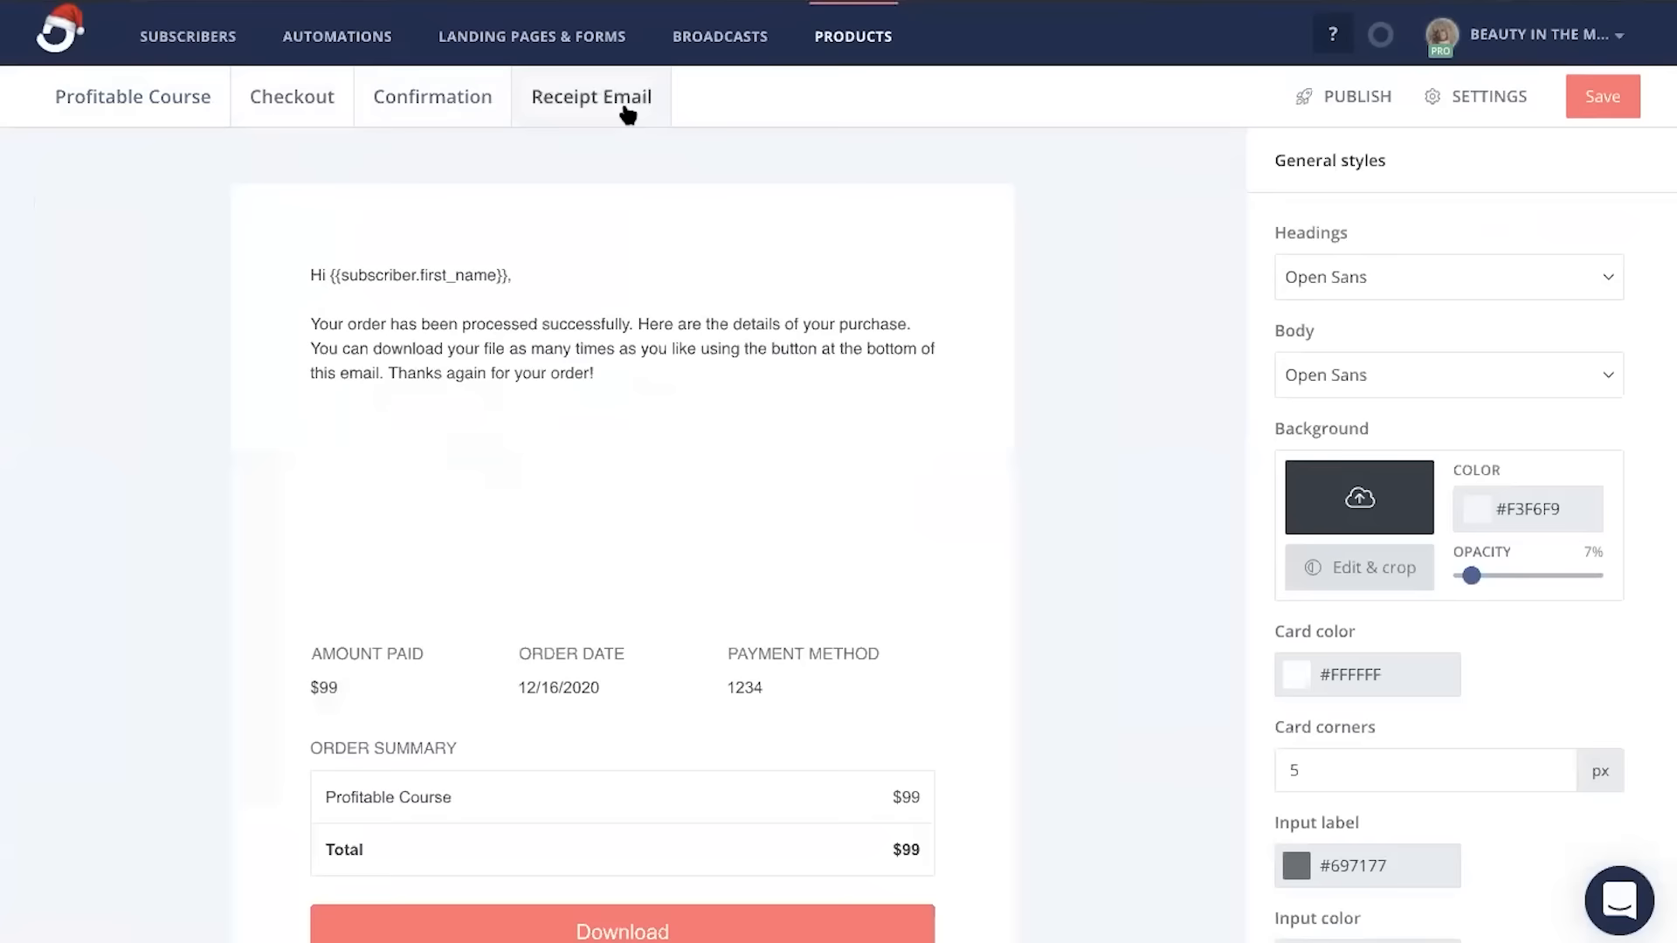
click(1355, 96)
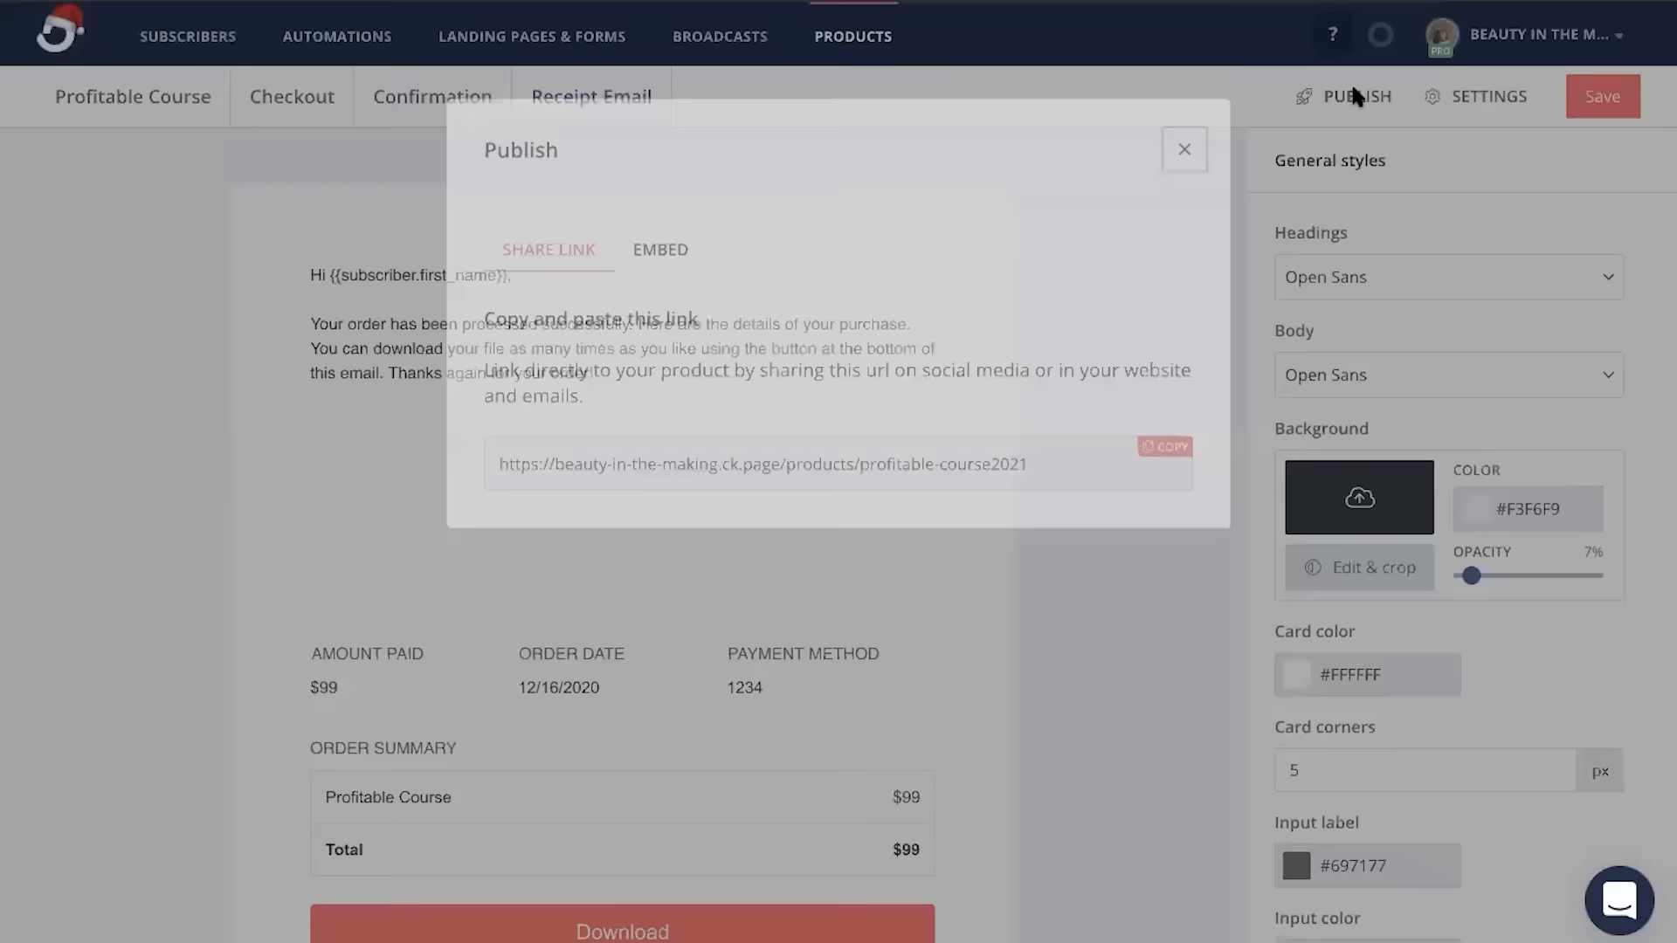
click(336, 35)
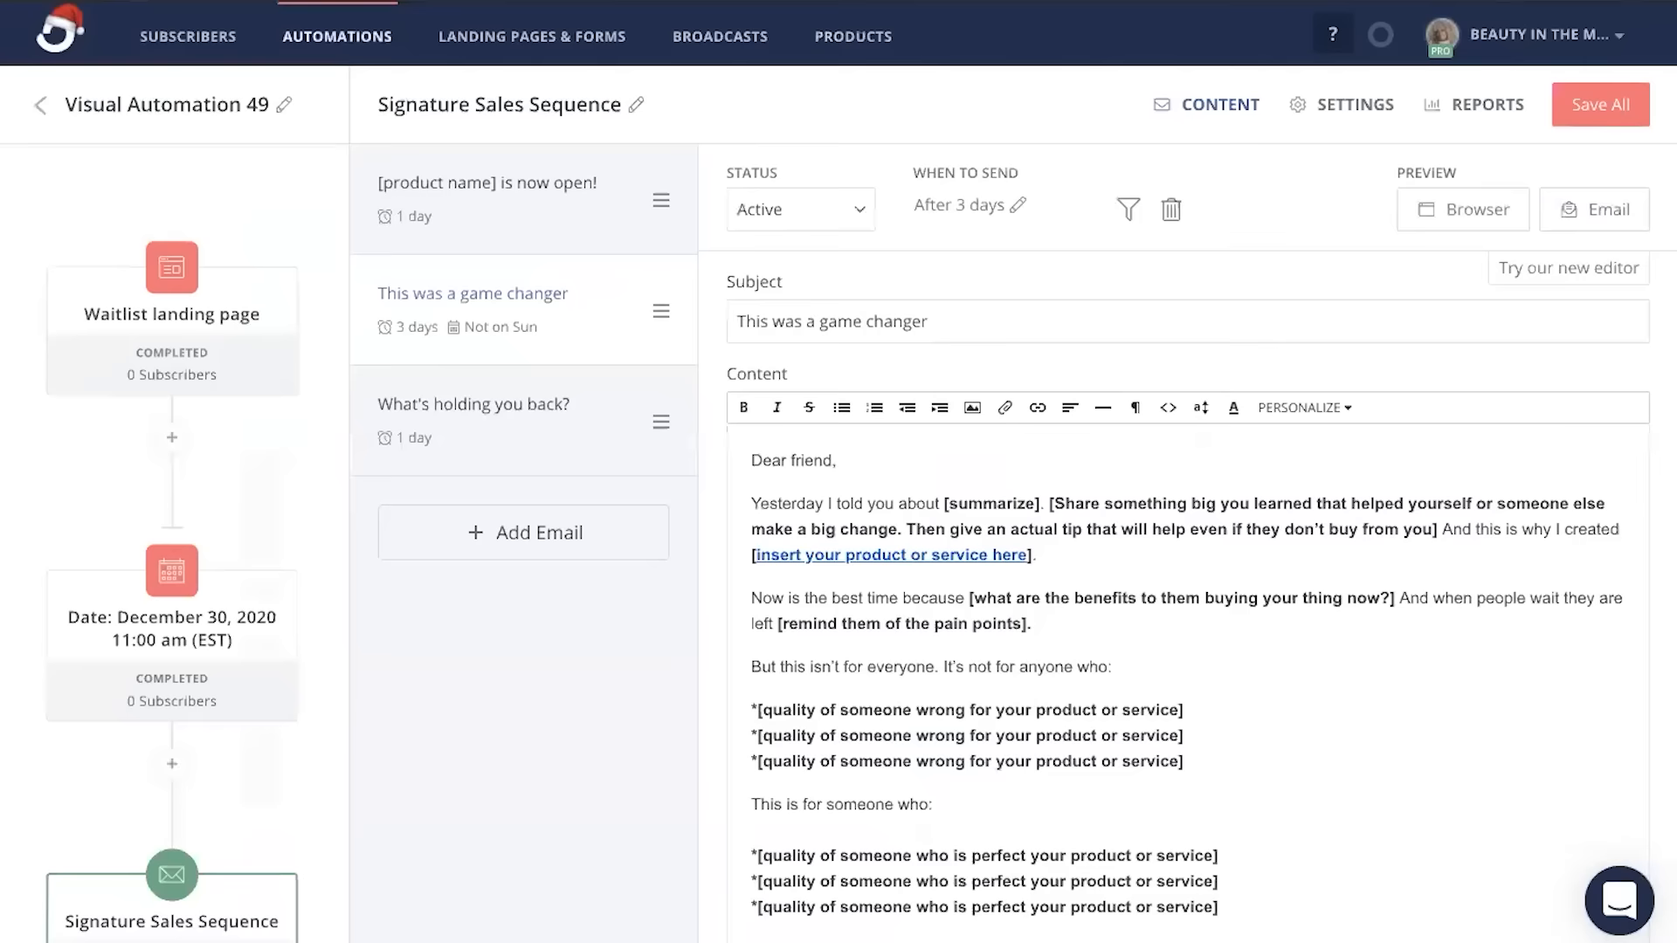
Return to the automation canvas and add a step after the Signature Sales Sequence
click(487, 182)
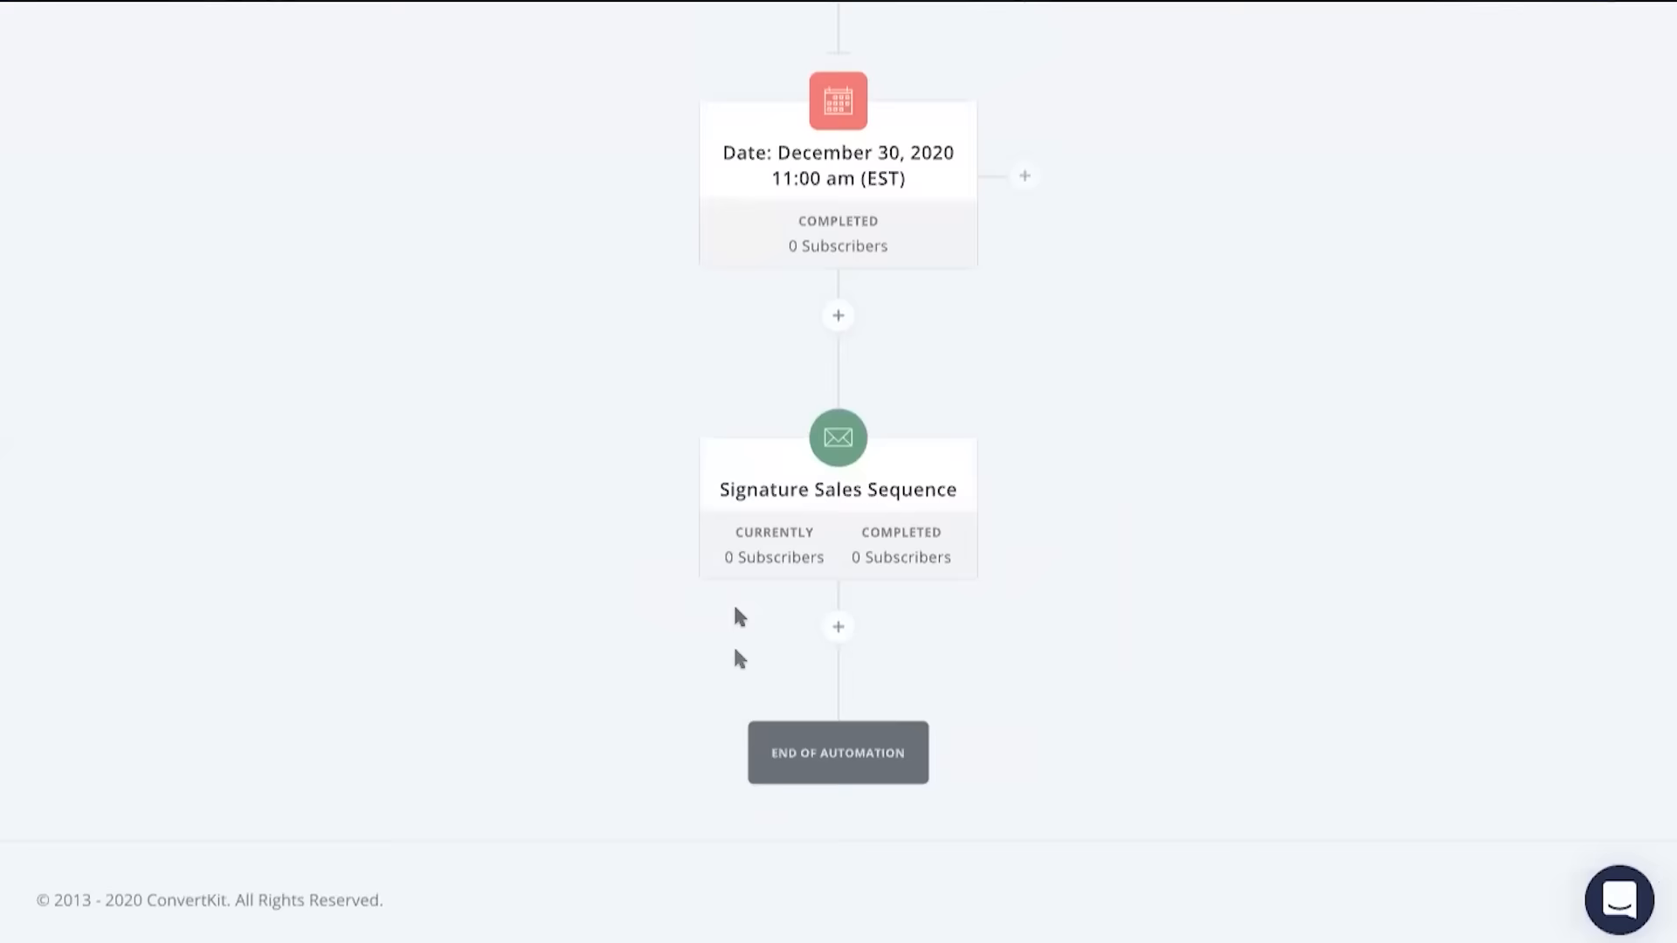
click(836, 627)
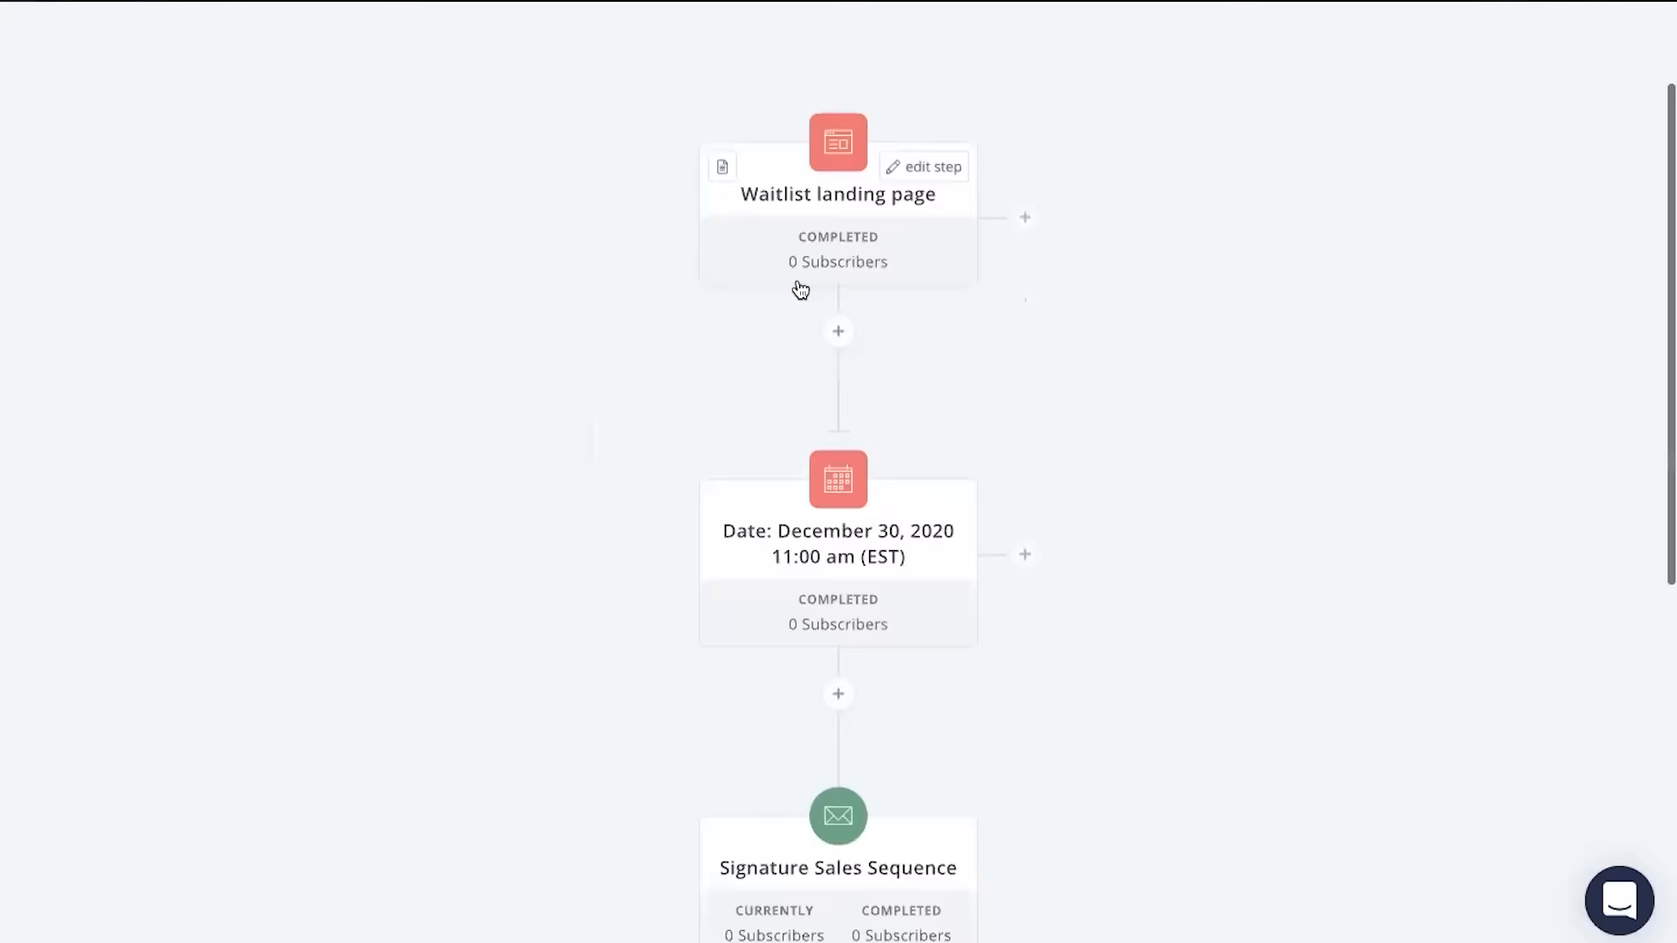
scroll(down, 3)
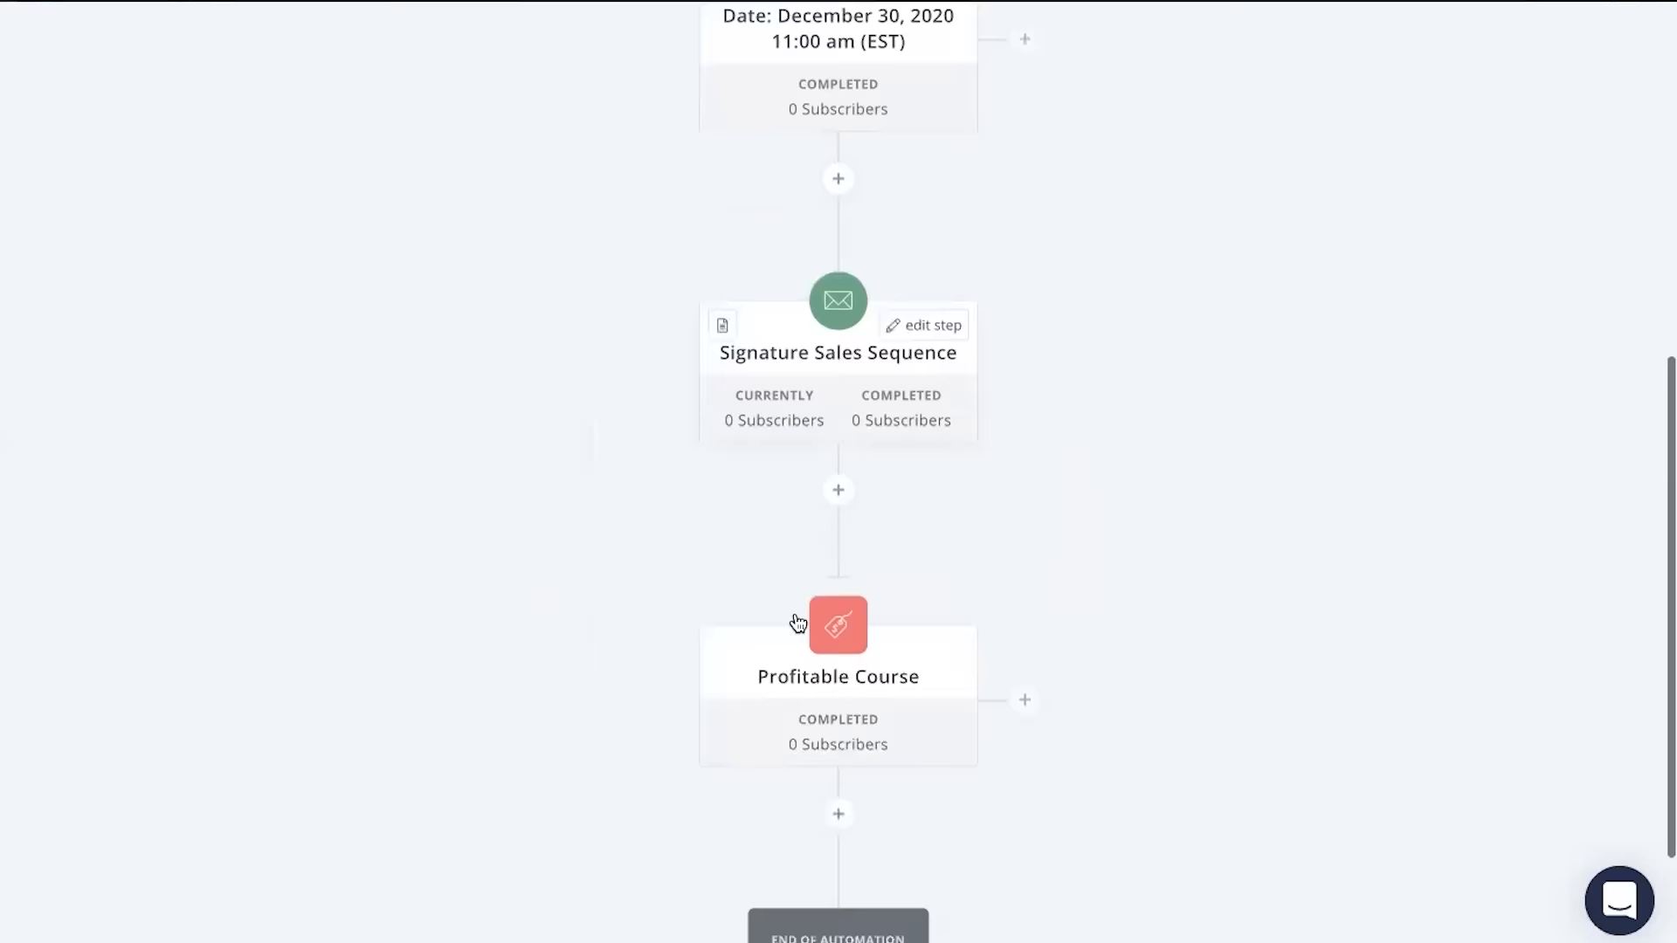
scroll(down, 3)
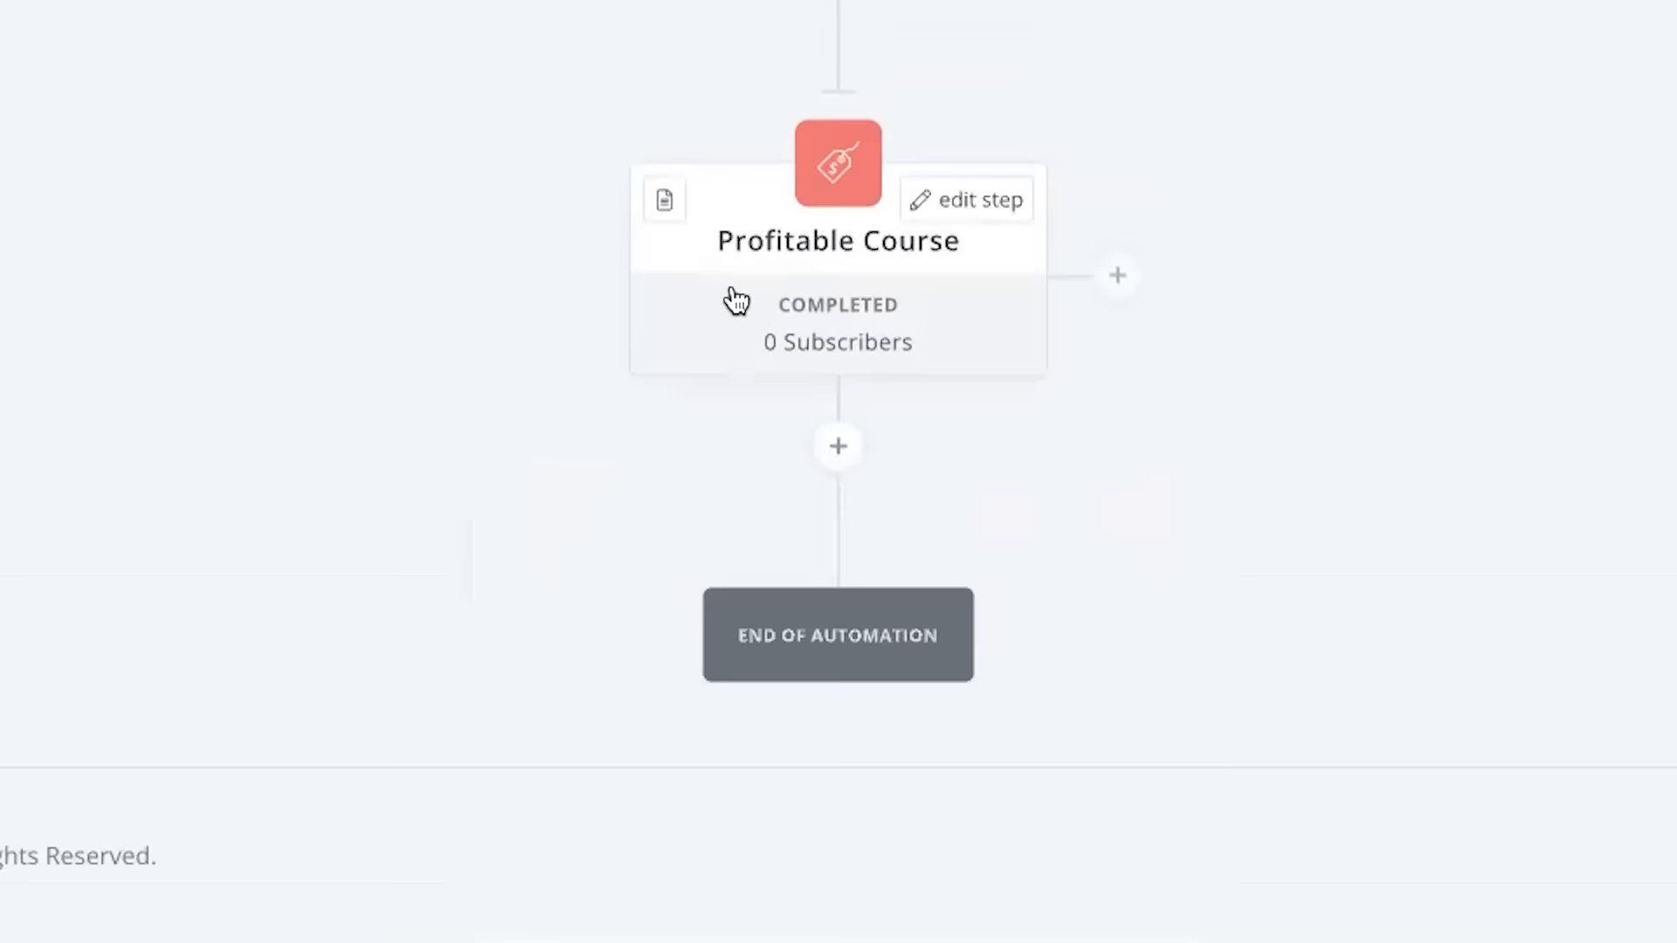
click(838, 445)
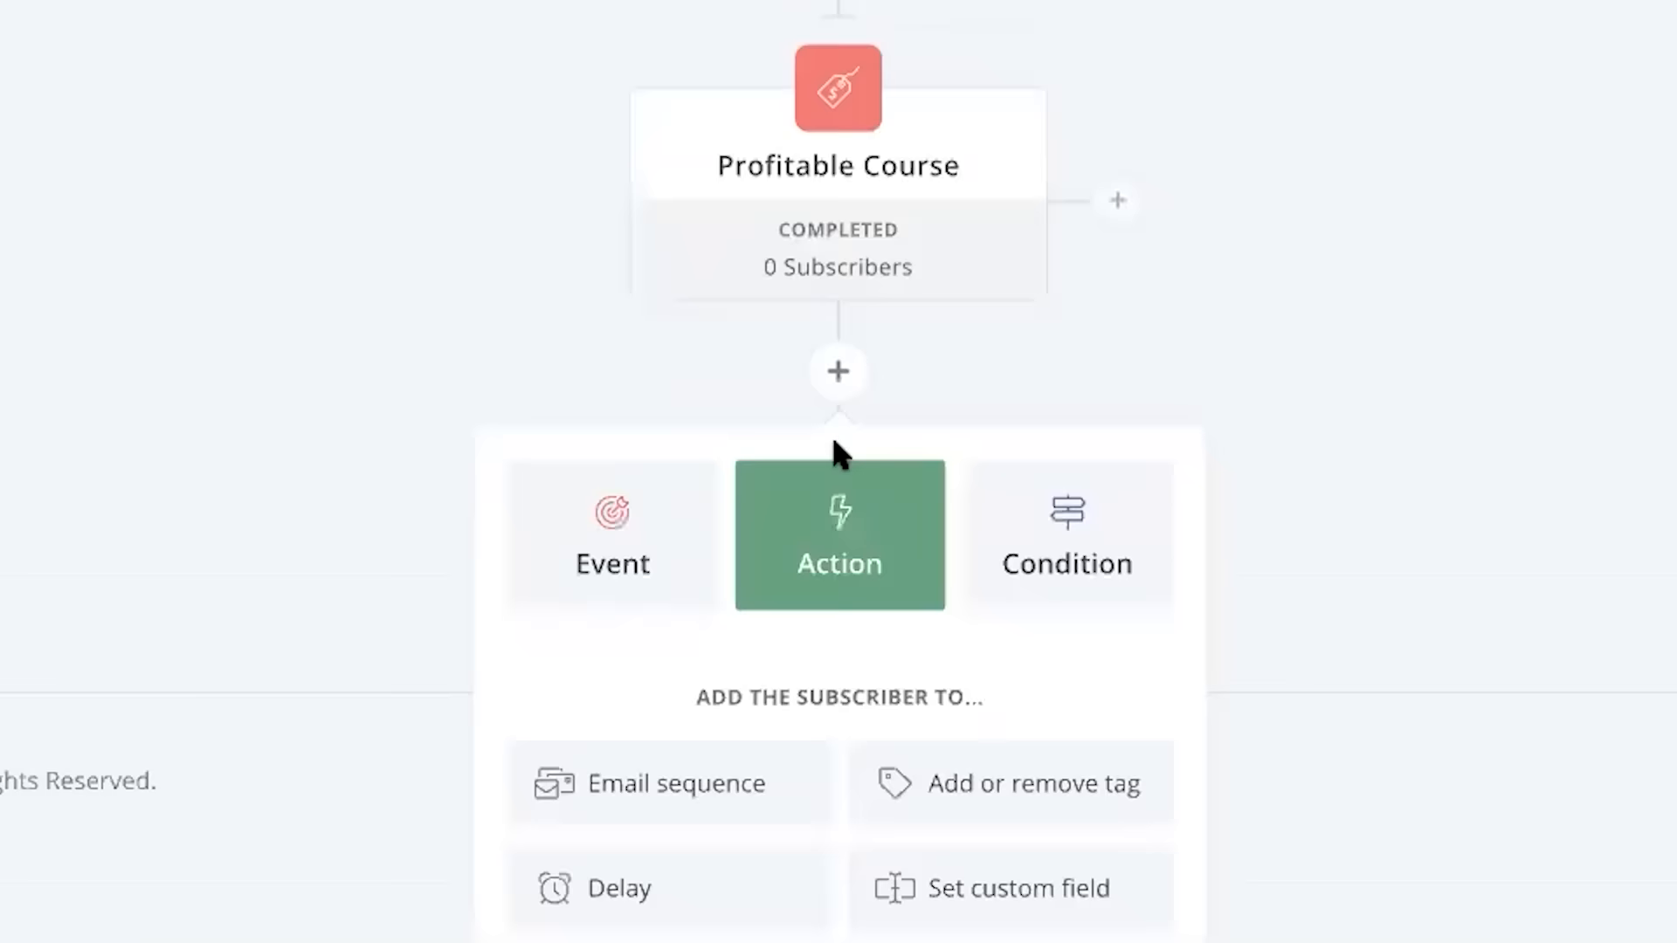
click(667, 782)
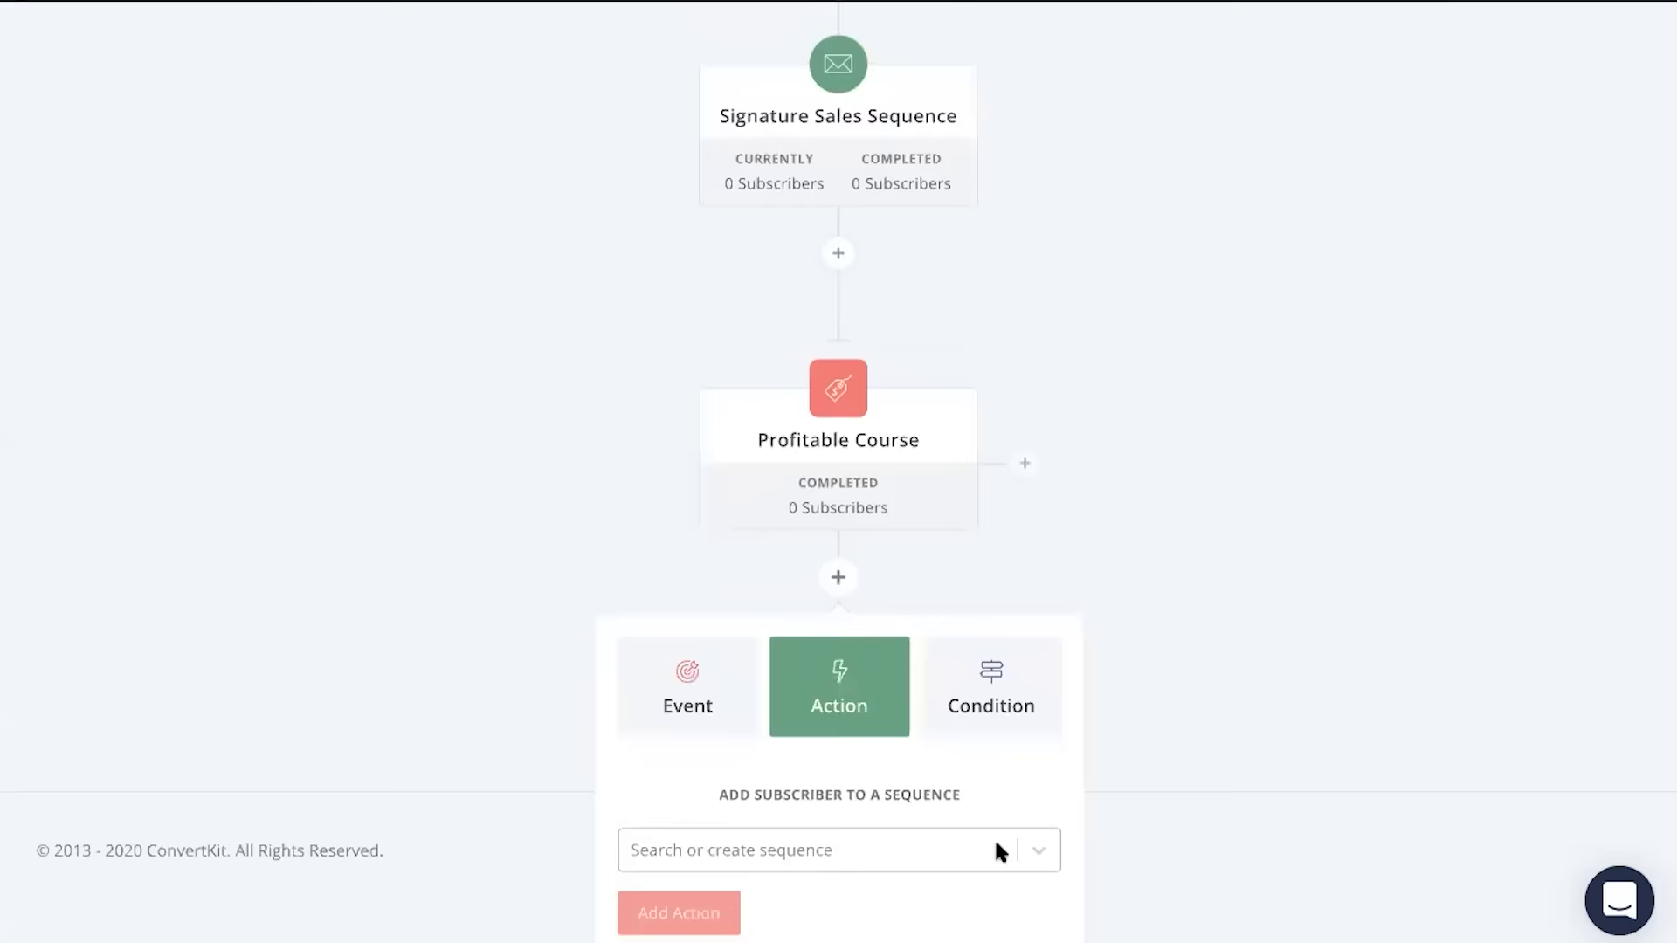
click(677, 912)
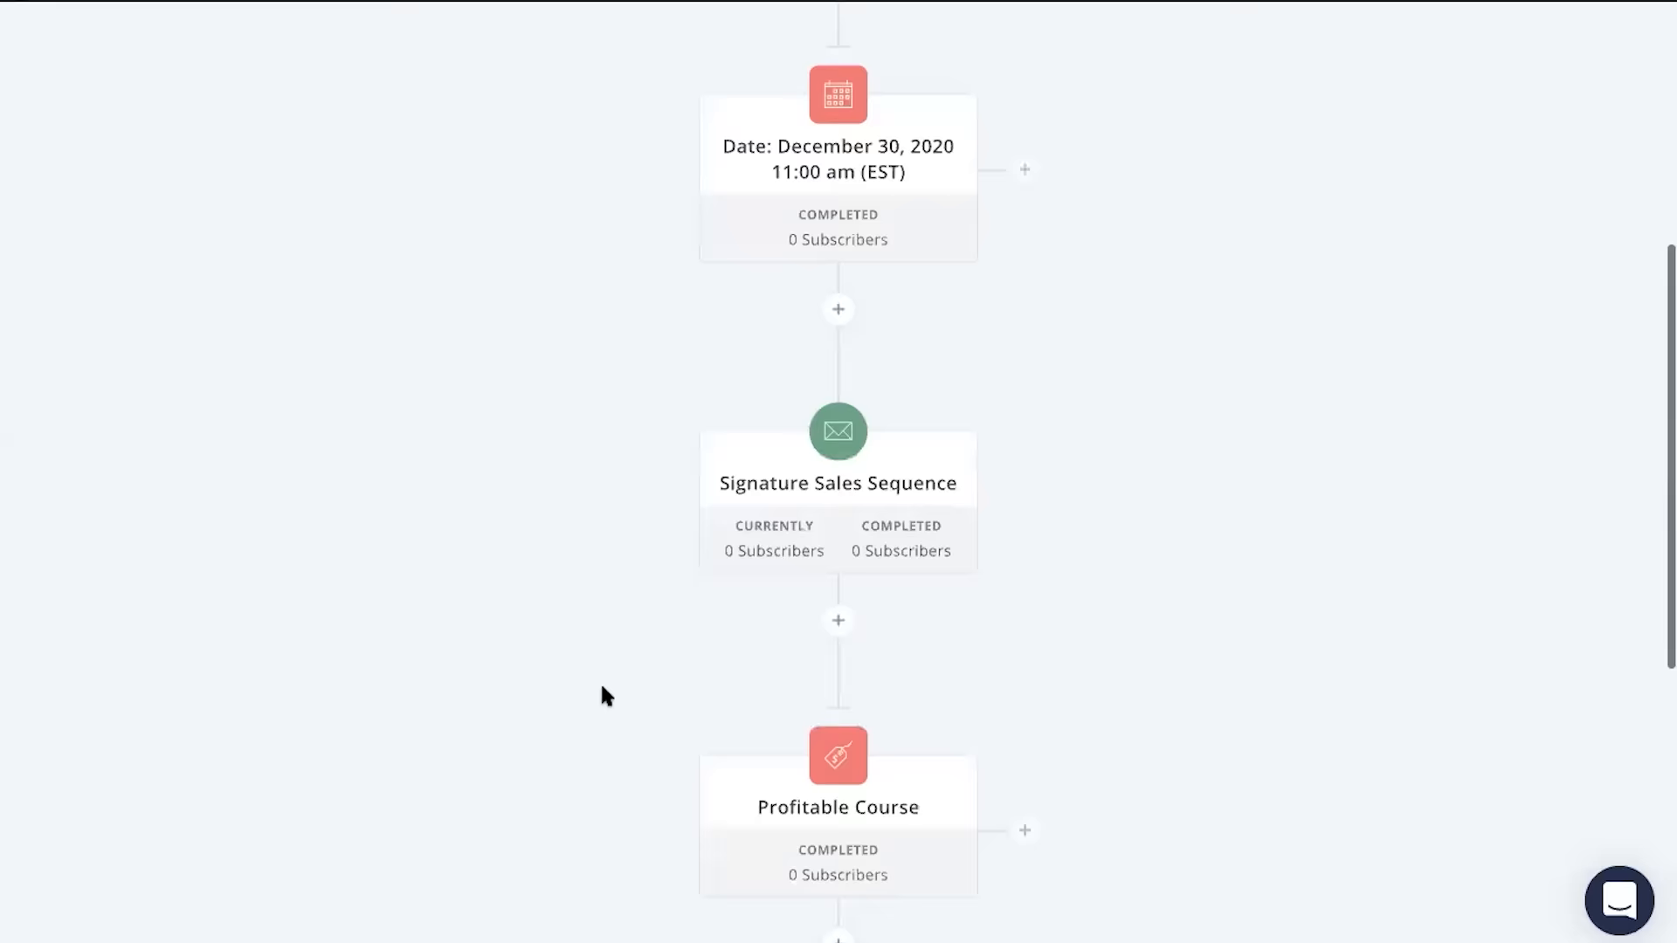
scroll(up, 3)
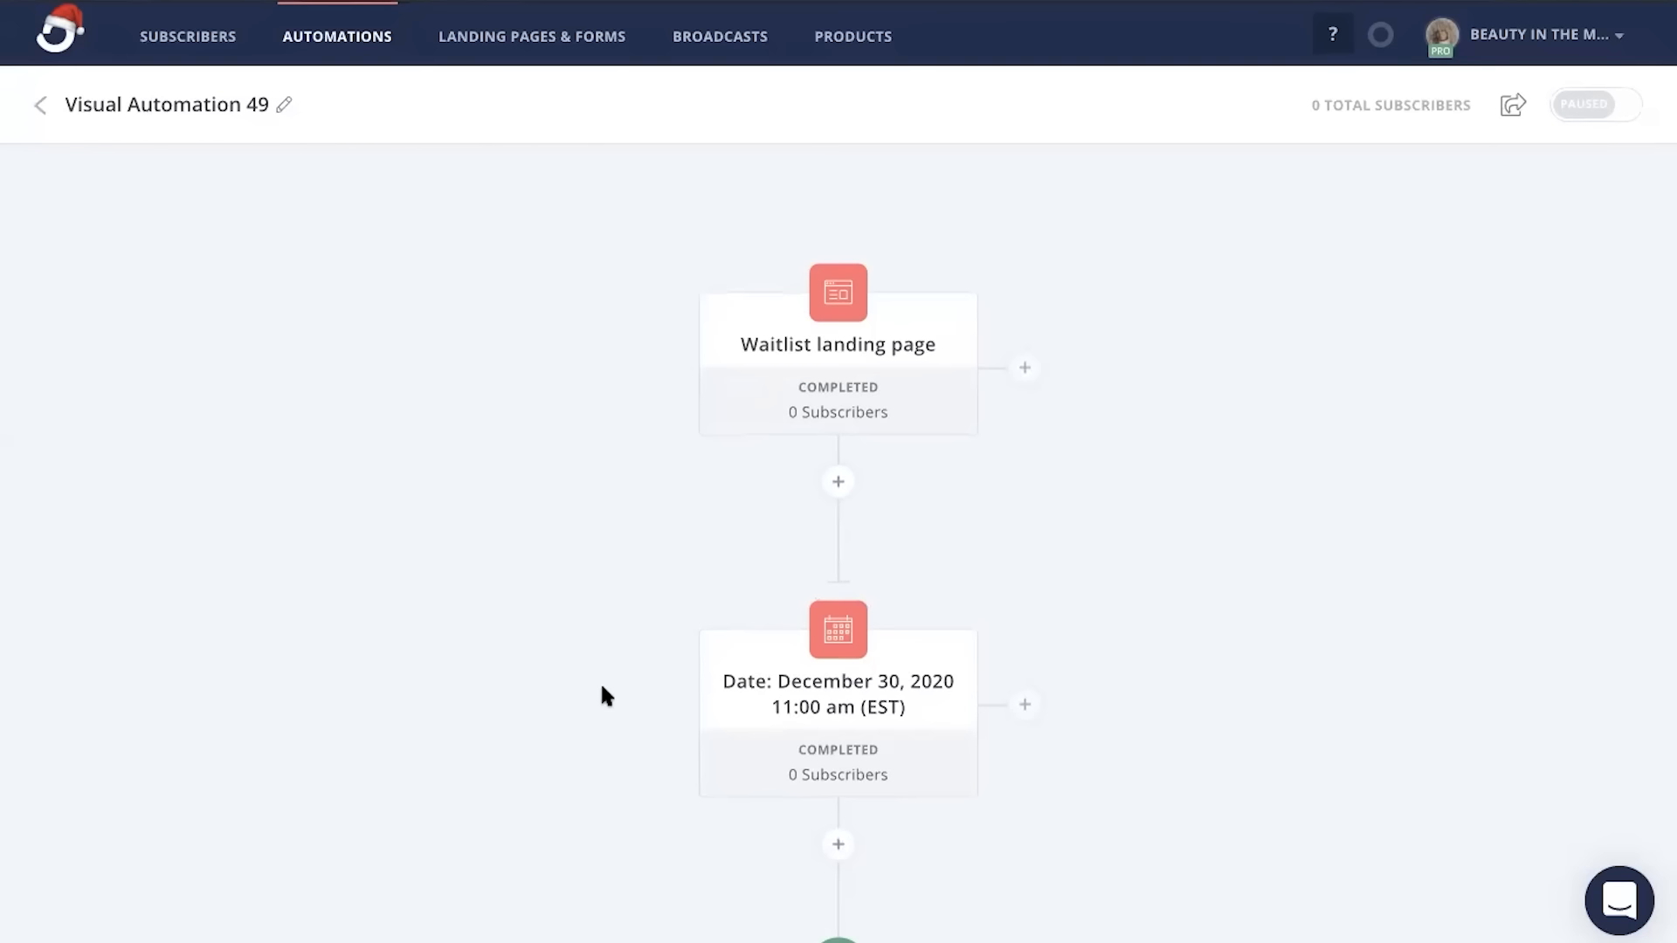
Toggle Visual Automation 49 from Paused to on and confirm, making it live
click(1593, 103)
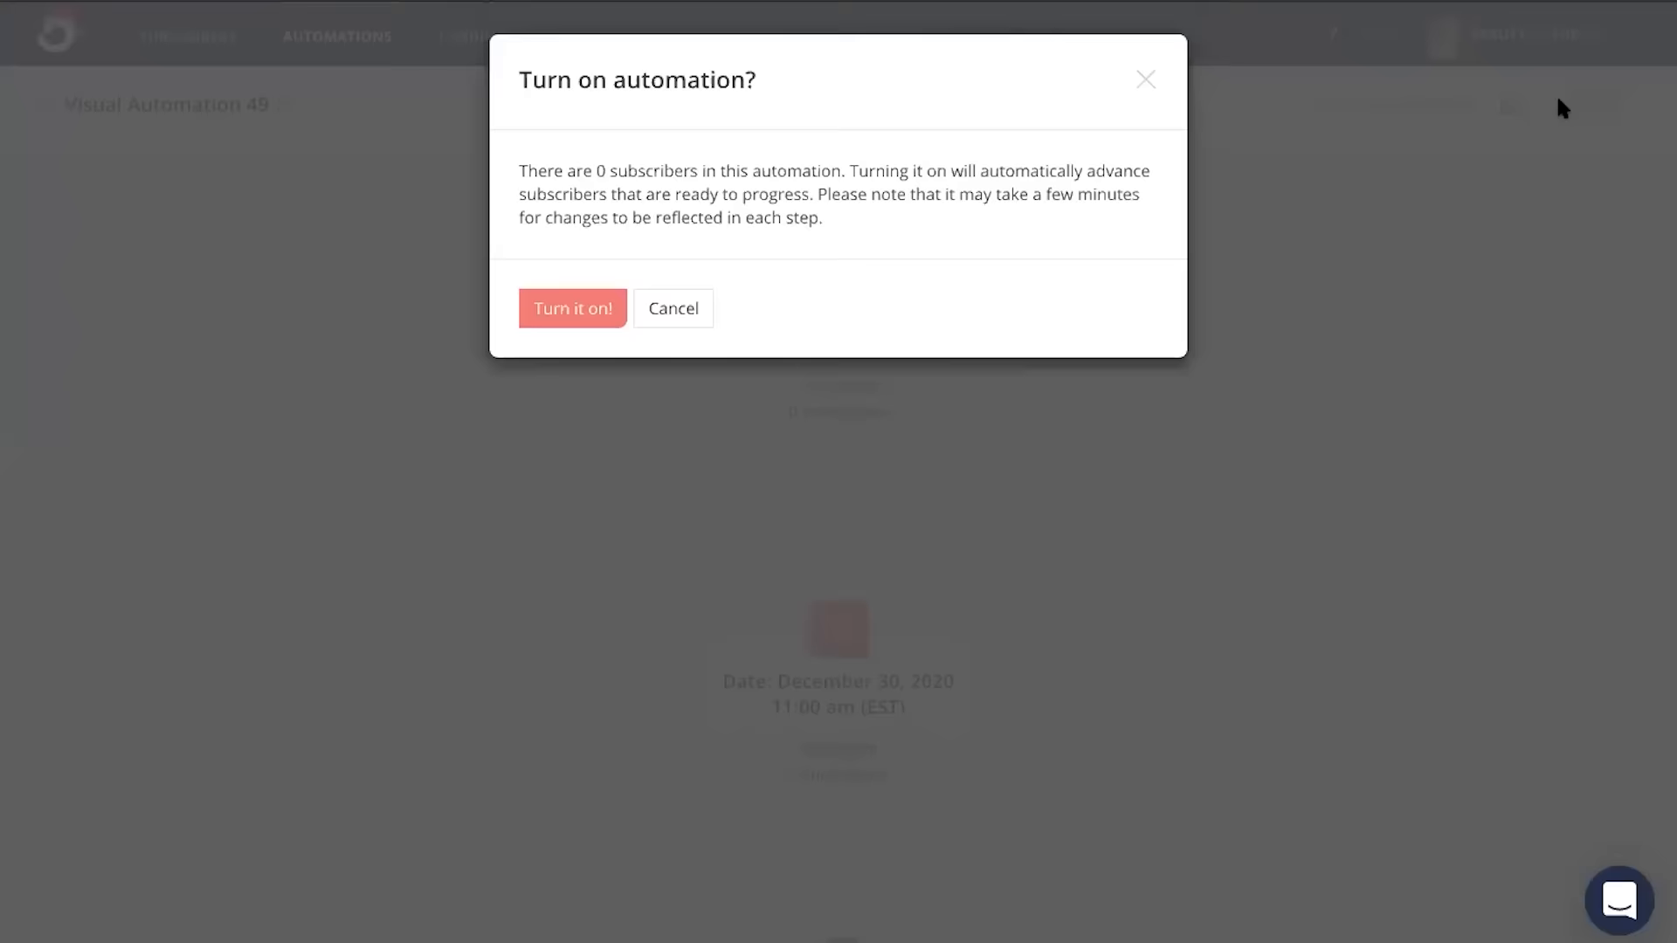
click(572, 307)
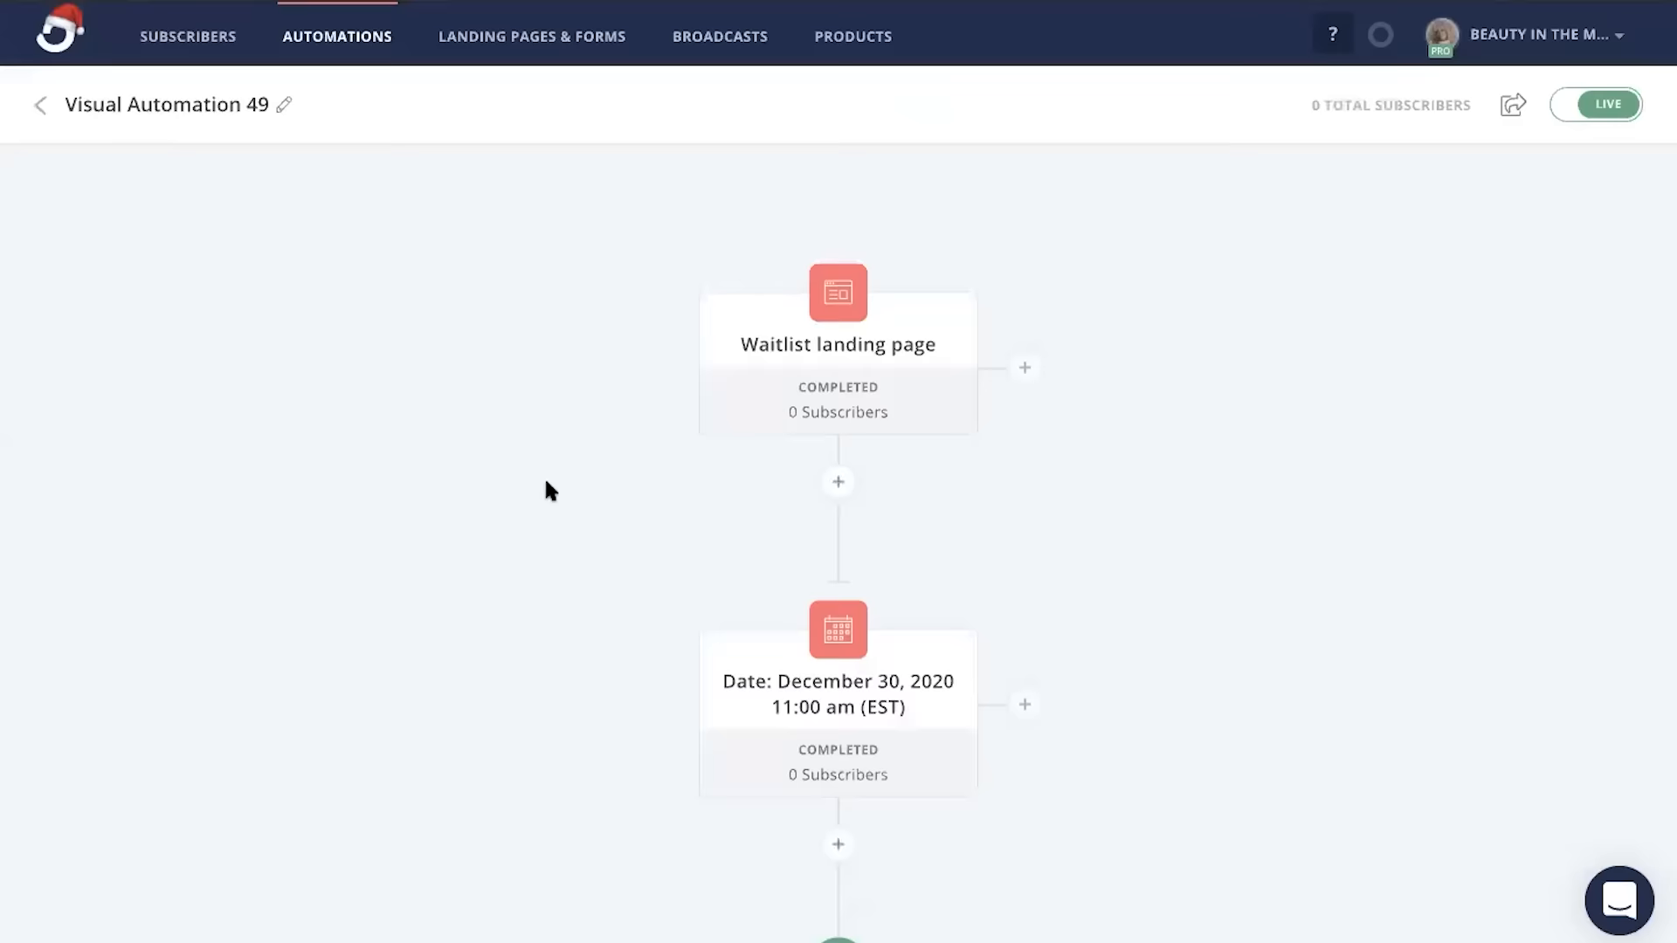